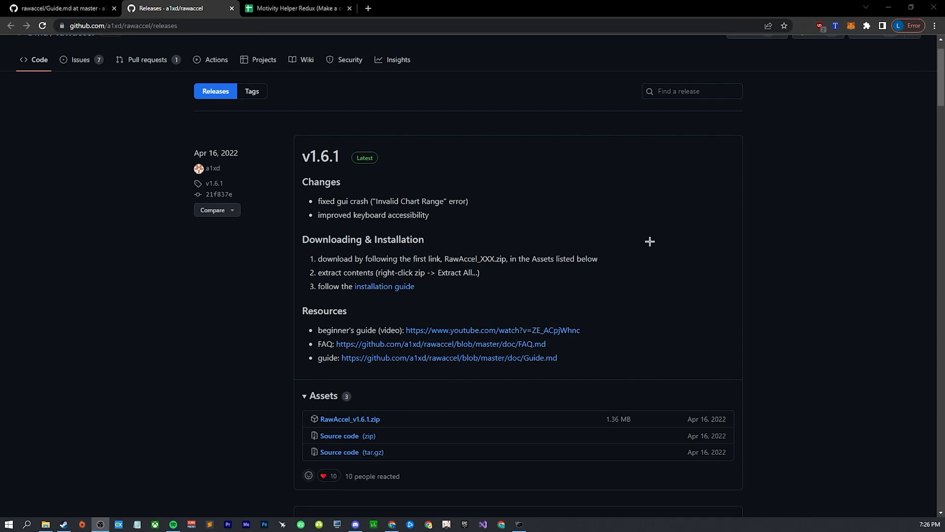
pyautogui.moveTo(677, 220)
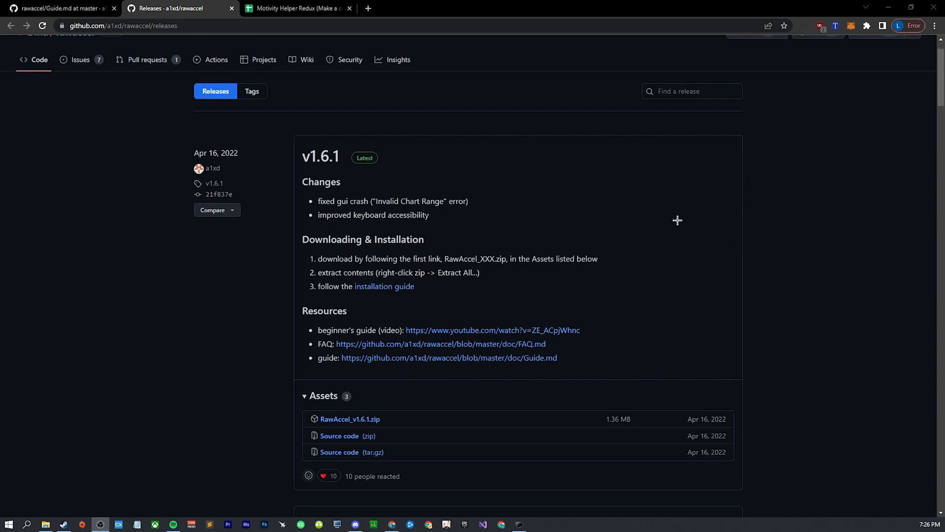
pyautogui.moveTo(729, 190)
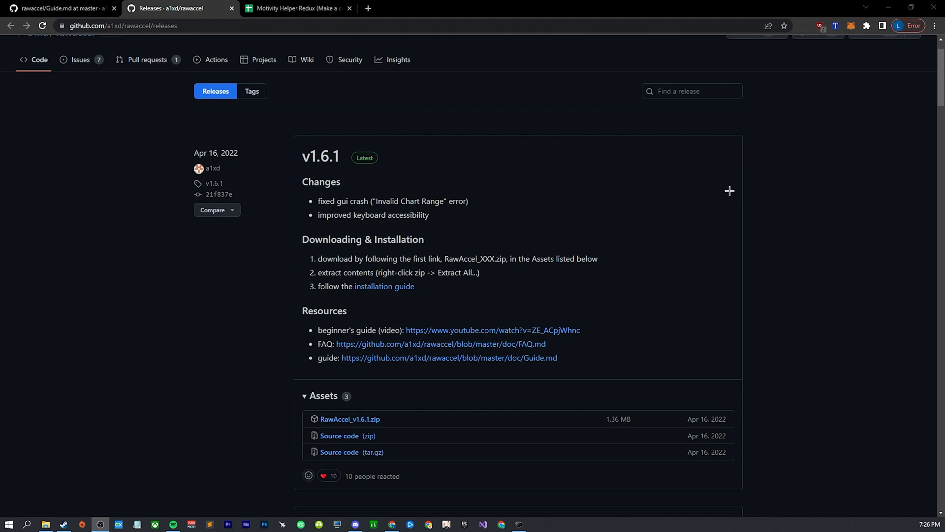
pyautogui.moveTo(599, 191)
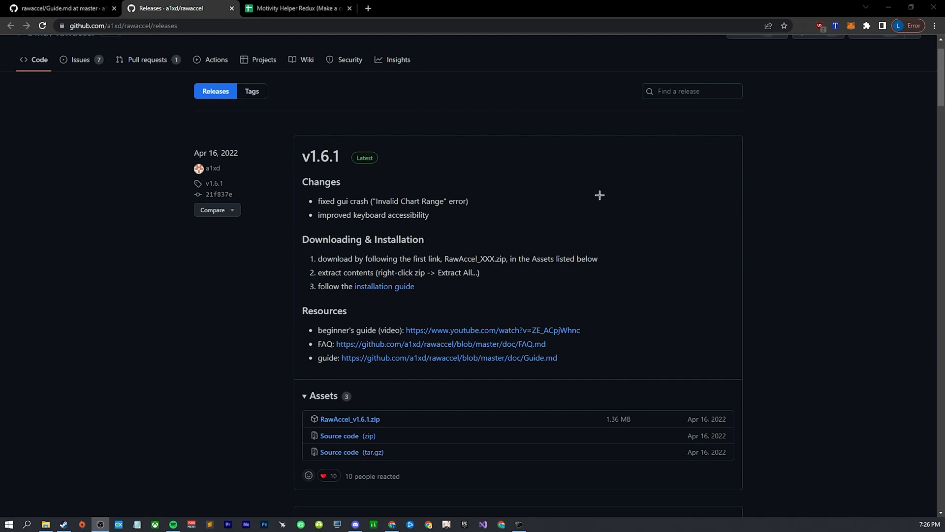
pyautogui.moveTo(585, 201)
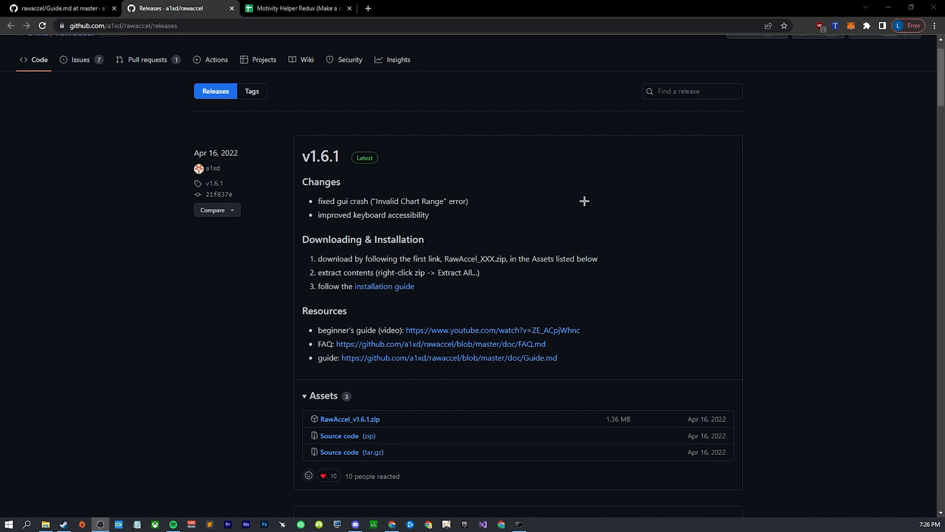
pyautogui.moveTo(583, 201)
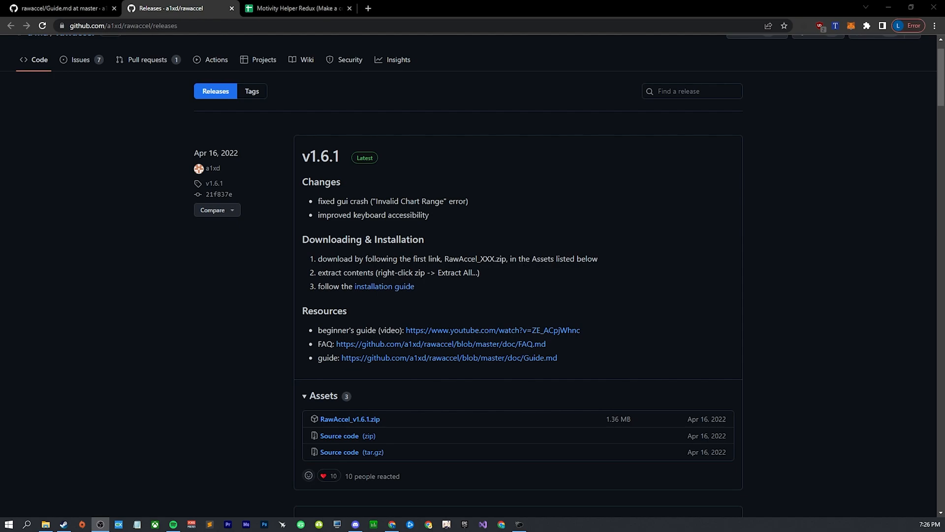
# Step: Run shell:startup from the Run box to view the Windows Startup folder's shortcuts
pyautogui.scroll(3)
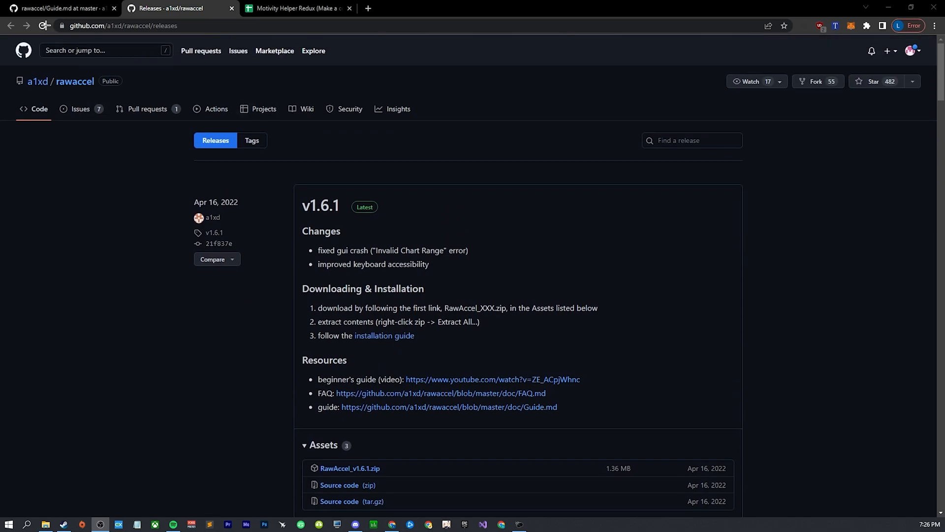
pyautogui.scroll(-3)
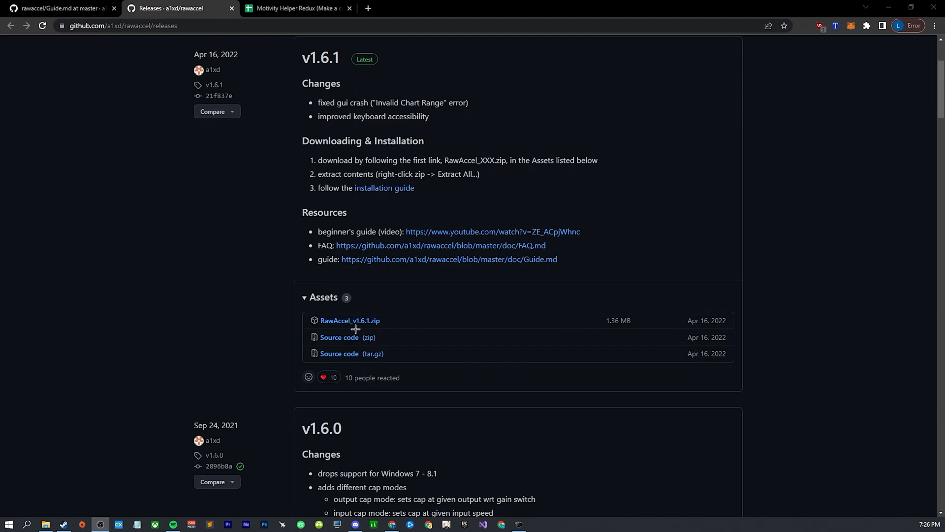
pyautogui.moveTo(412, 331)
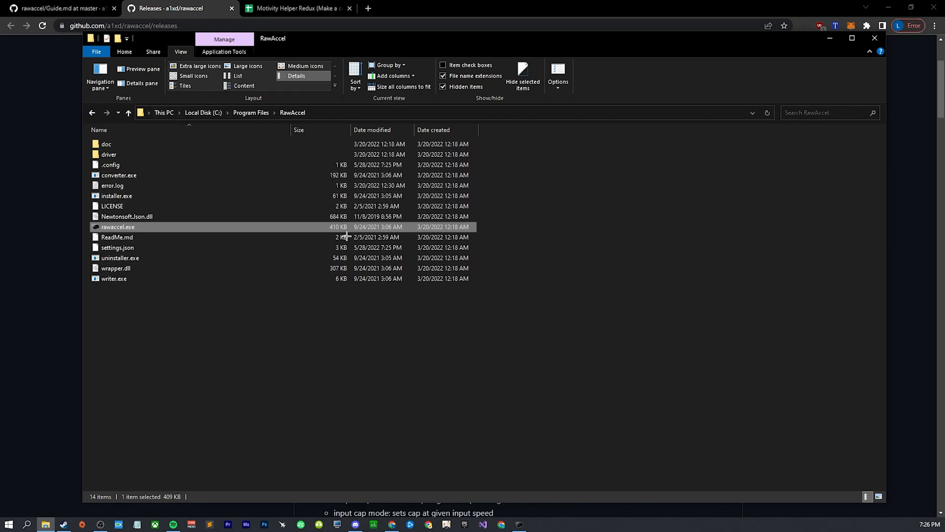
pyautogui.moveTo(358, 349)
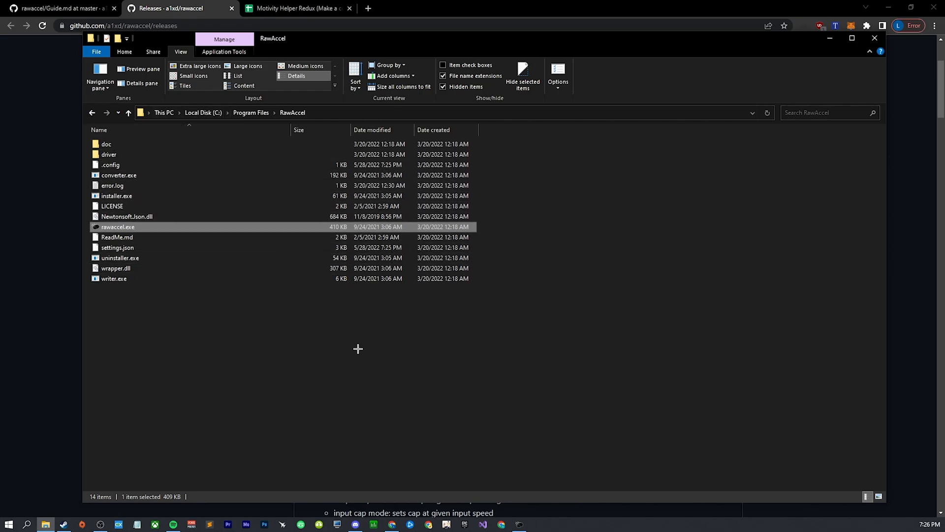
pyautogui.click(805, 316)
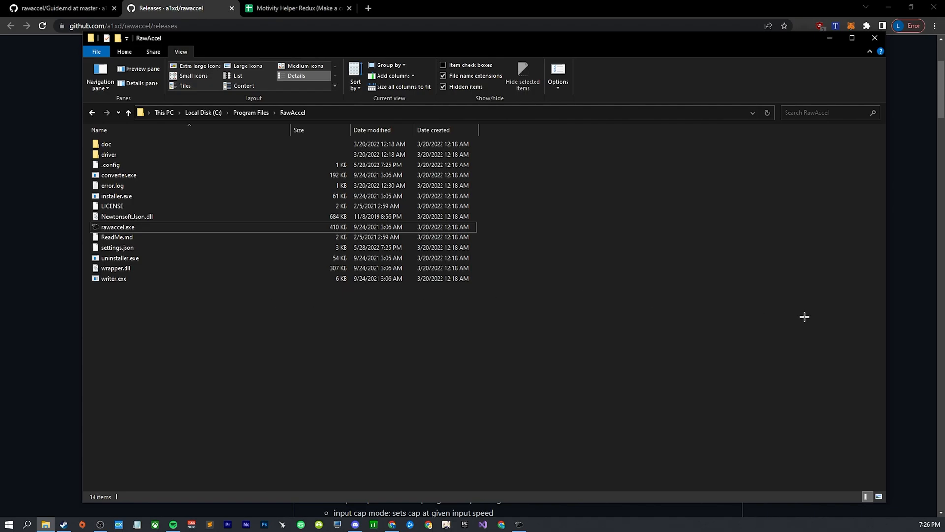
pyautogui.moveTo(373, 344)
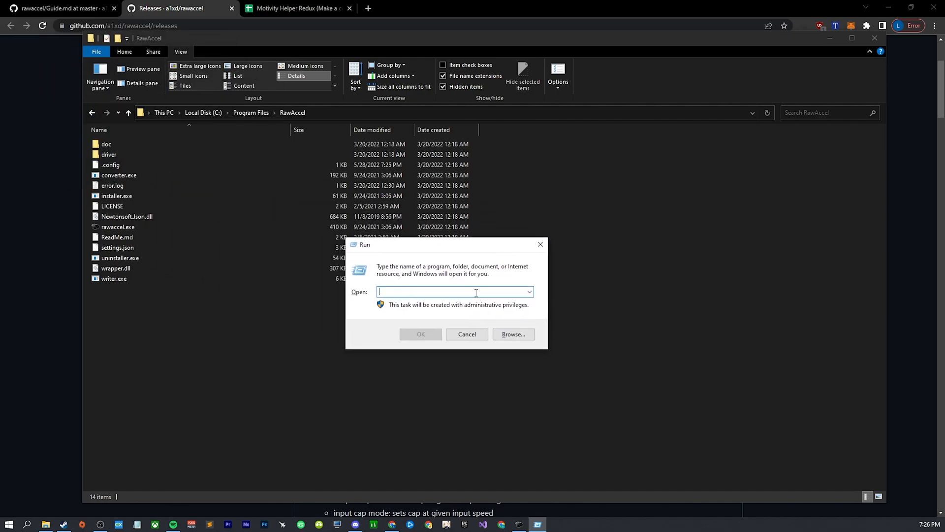
pyautogui.write('shells')
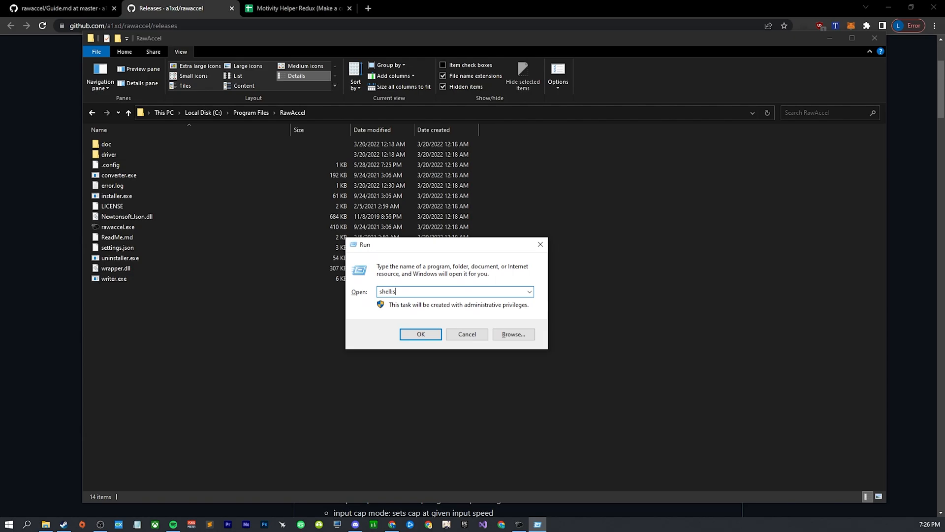
pyautogui.write('tartu')
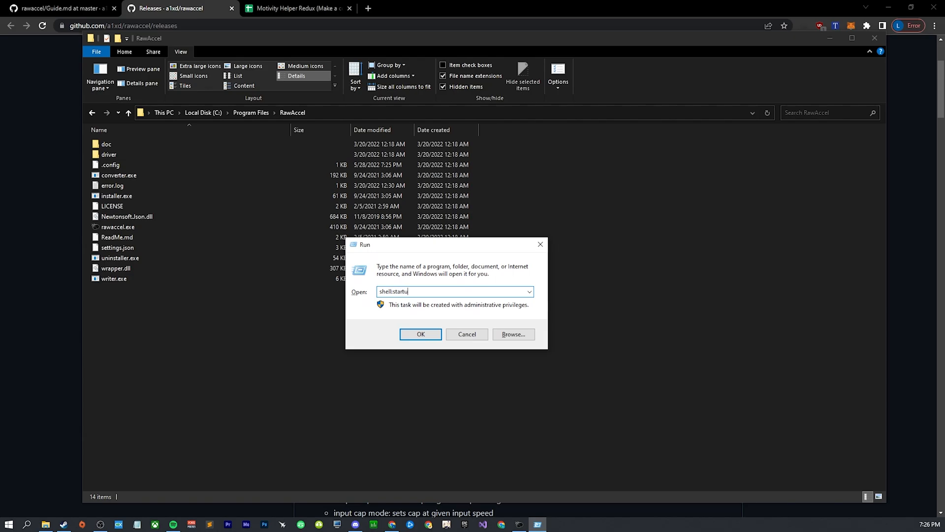
pyautogui.click(420, 334)
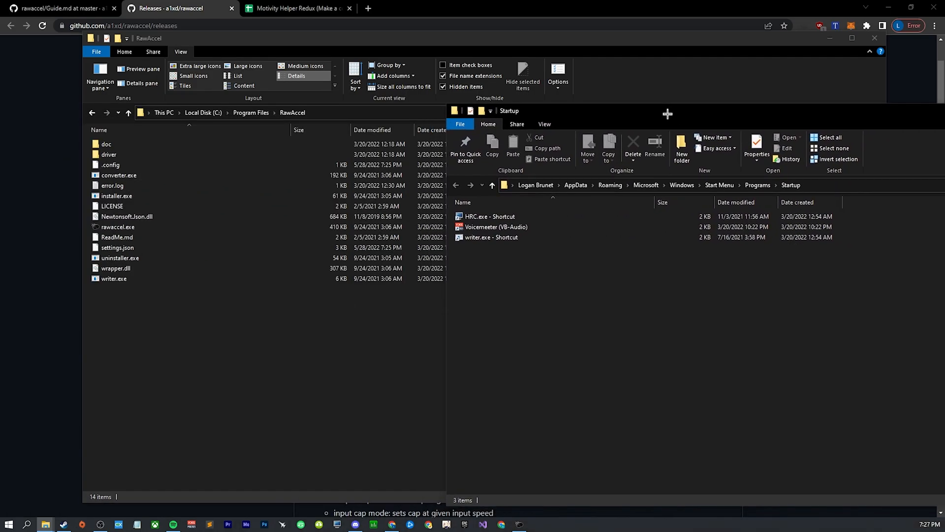
# Step: Launch rawaccel.exe from the RawAccel folder under Program Files
pyautogui.rightClick(113, 278)
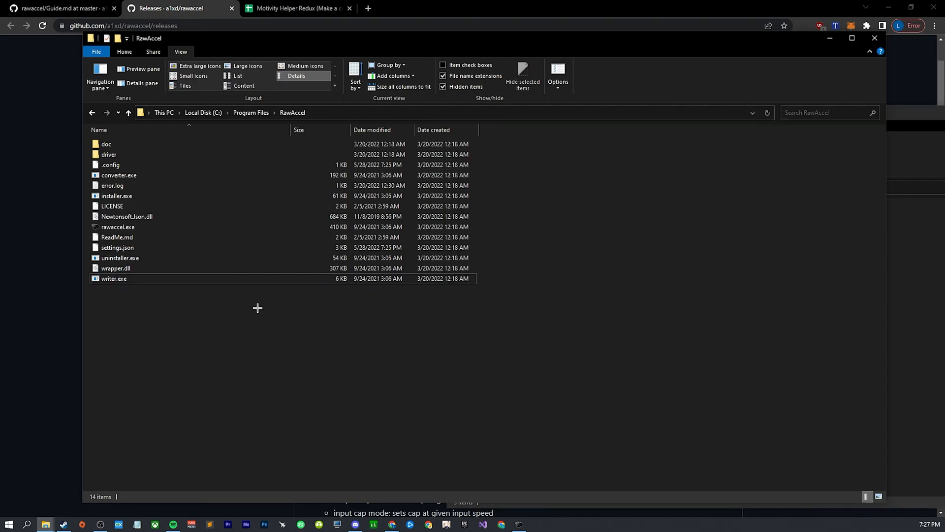
pyautogui.moveTo(422, 347)
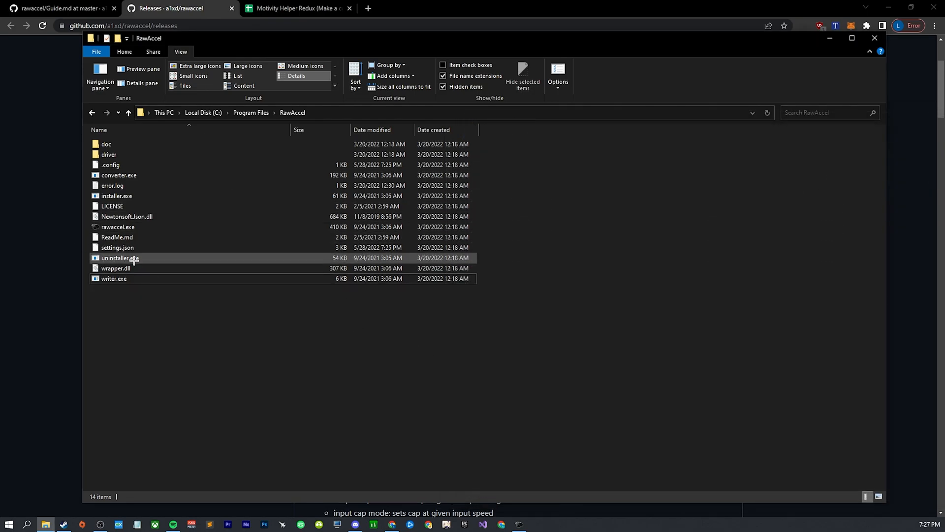
pyautogui.click(117, 247)
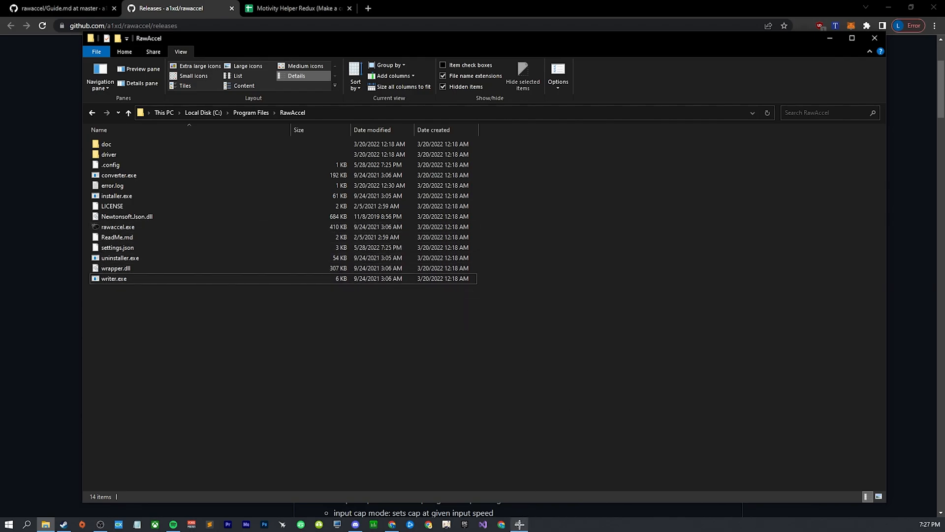
pyautogui.doubleClick(118, 226)
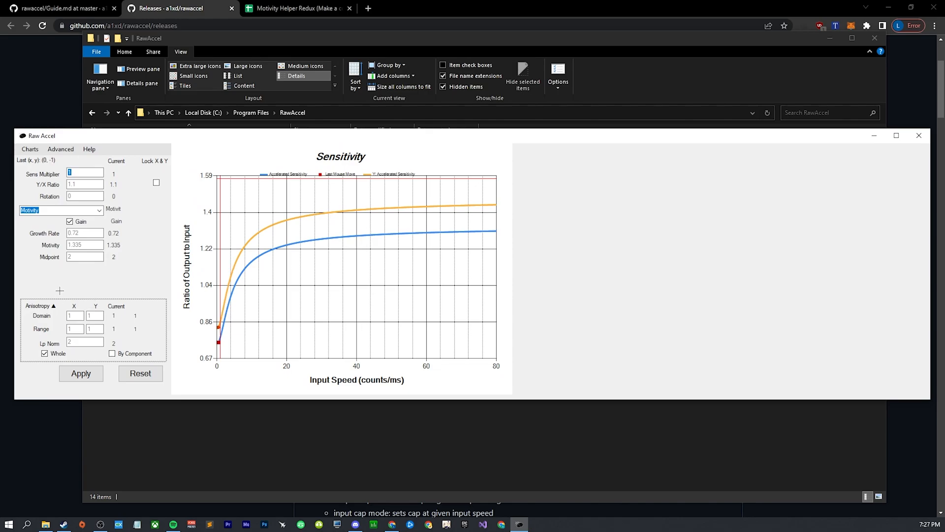
pyautogui.moveTo(241, 254)
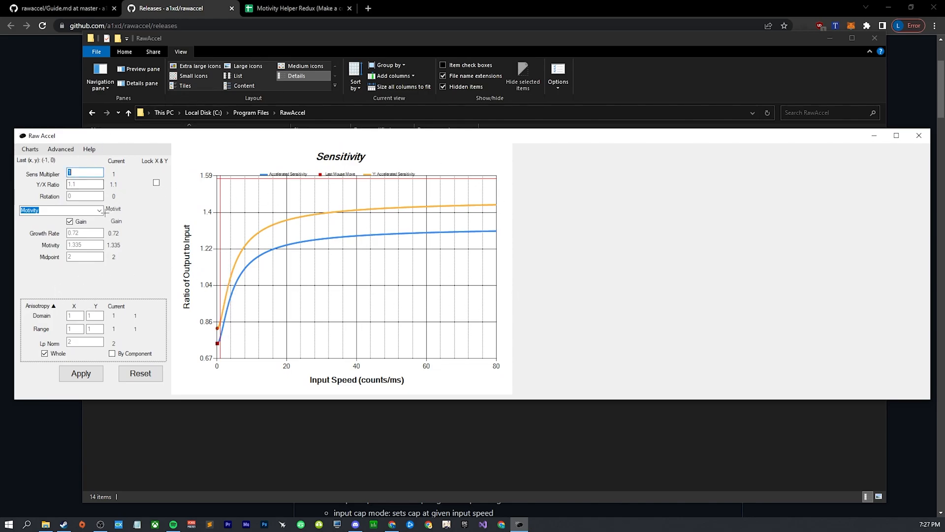
pyautogui.moveTo(230, 205)
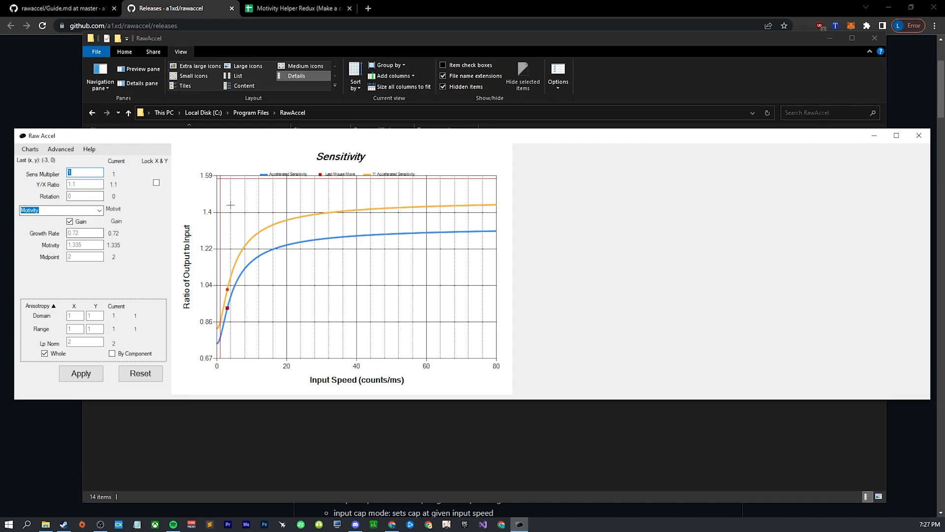
pyautogui.click(30, 149)
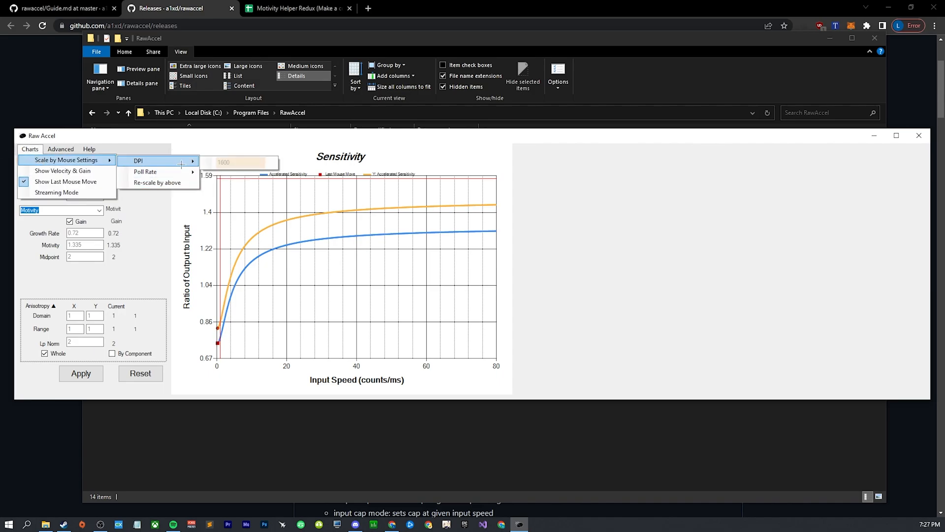
pyautogui.moveTo(146, 172)
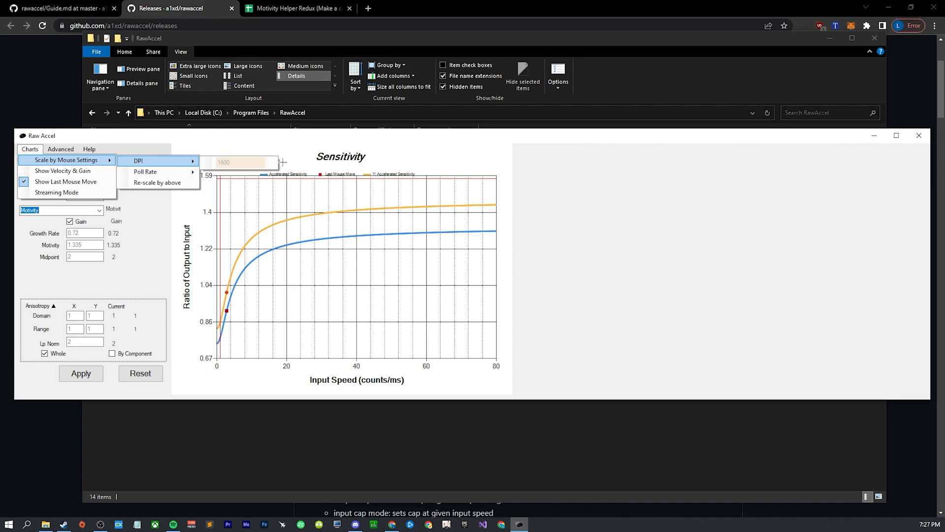
pyautogui.moveTo(145, 171)
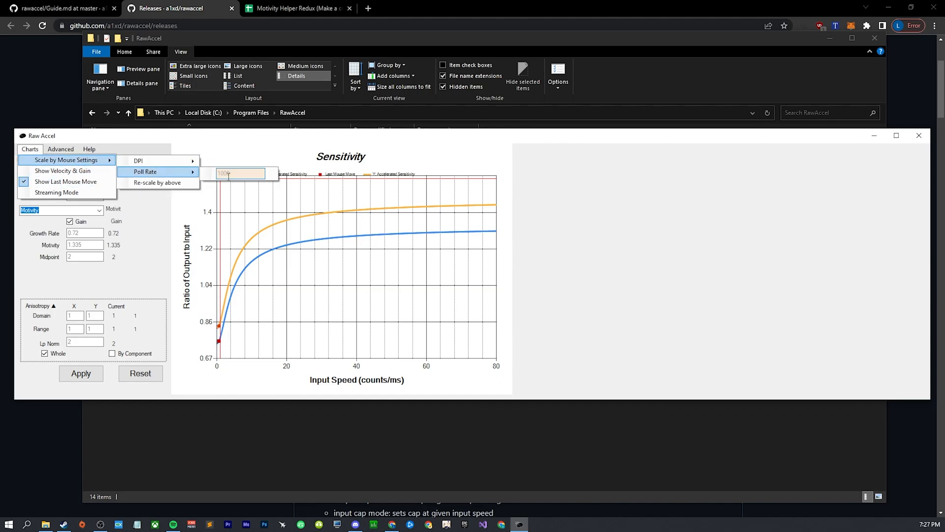
pyautogui.moveTo(62, 171)
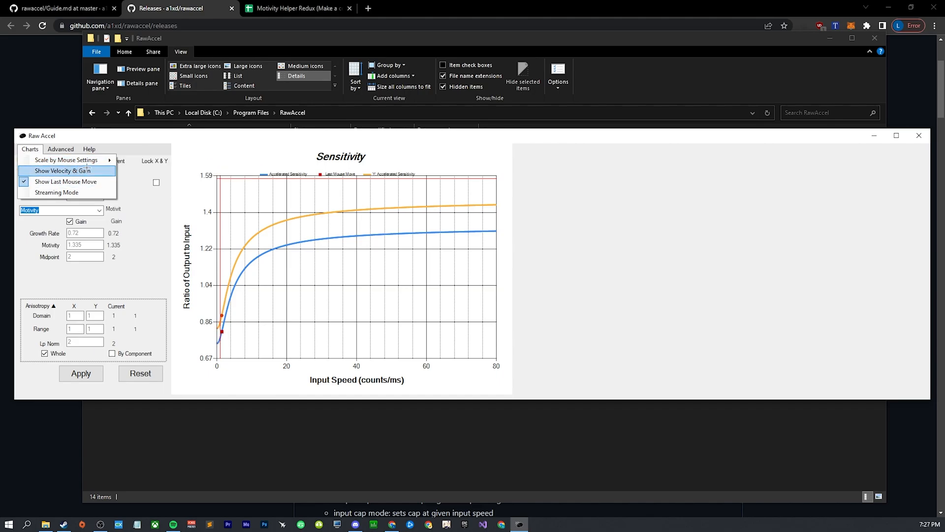
pyautogui.click(64, 171)
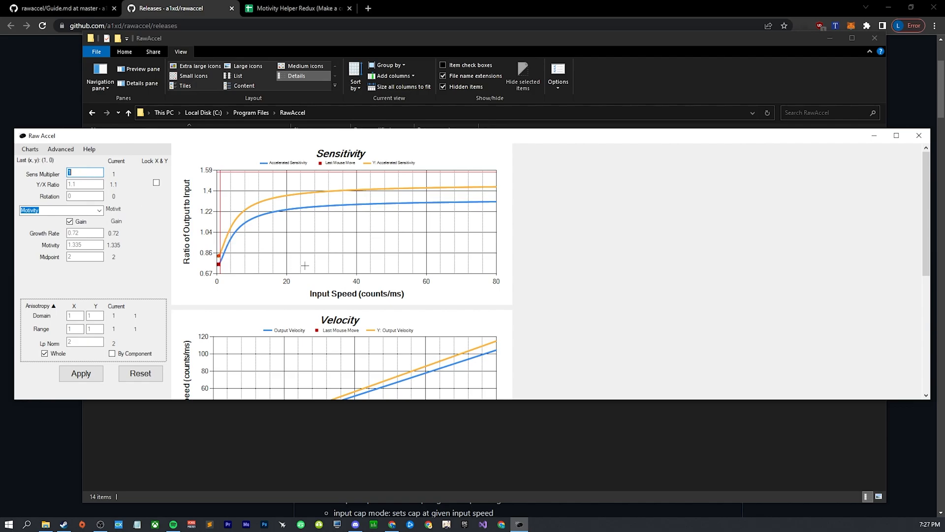
pyautogui.scroll(-3)
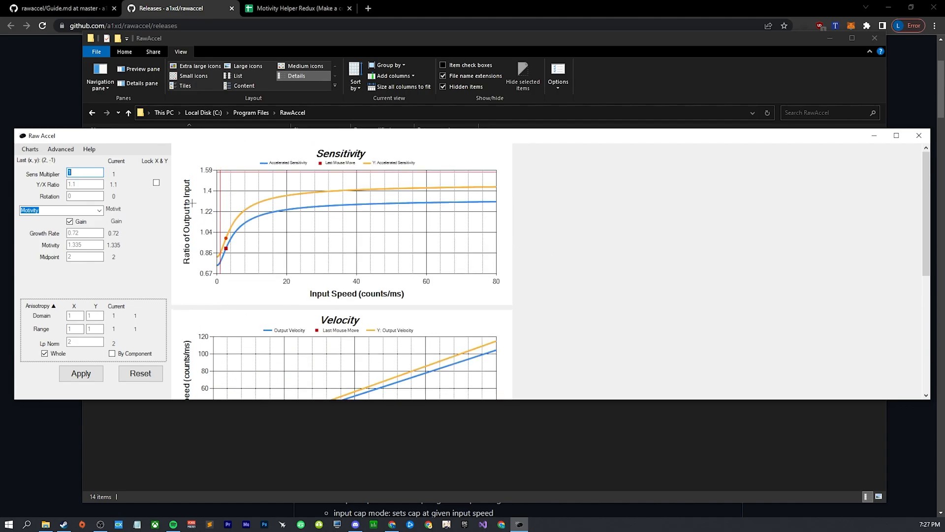
pyautogui.click(30, 149)
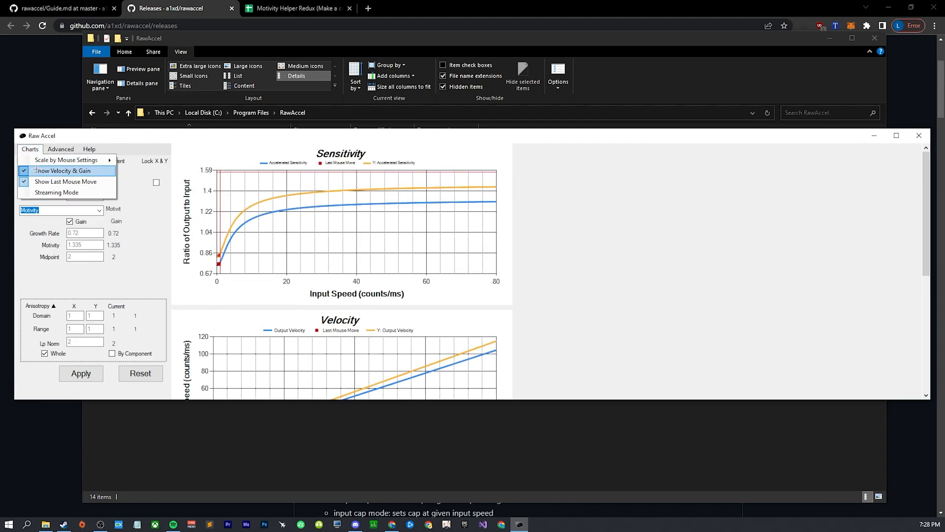
pyautogui.click(62, 171)
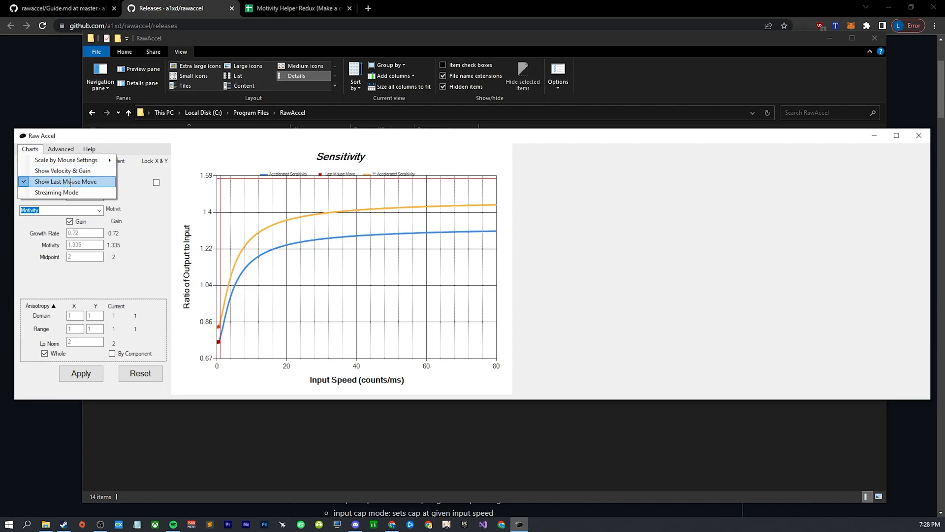
pyautogui.click(60, 148)
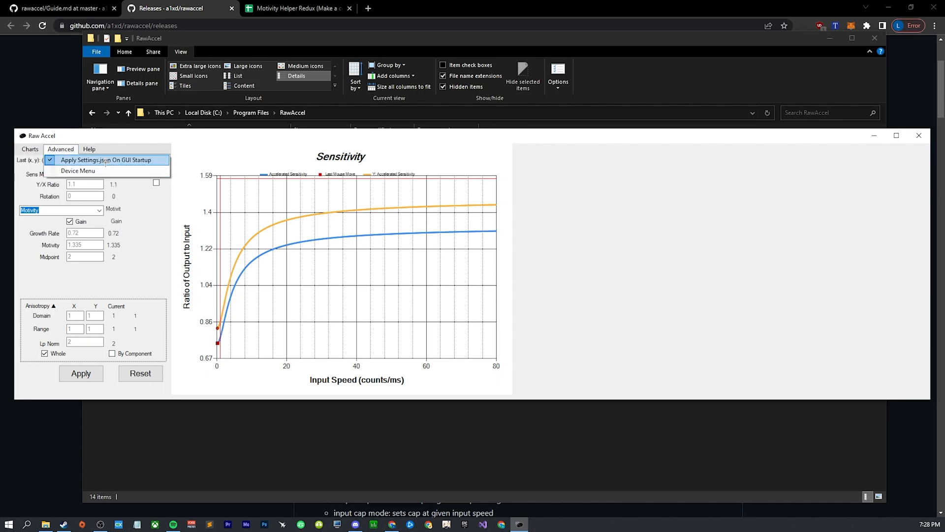
pyautogui.click(79, 171)
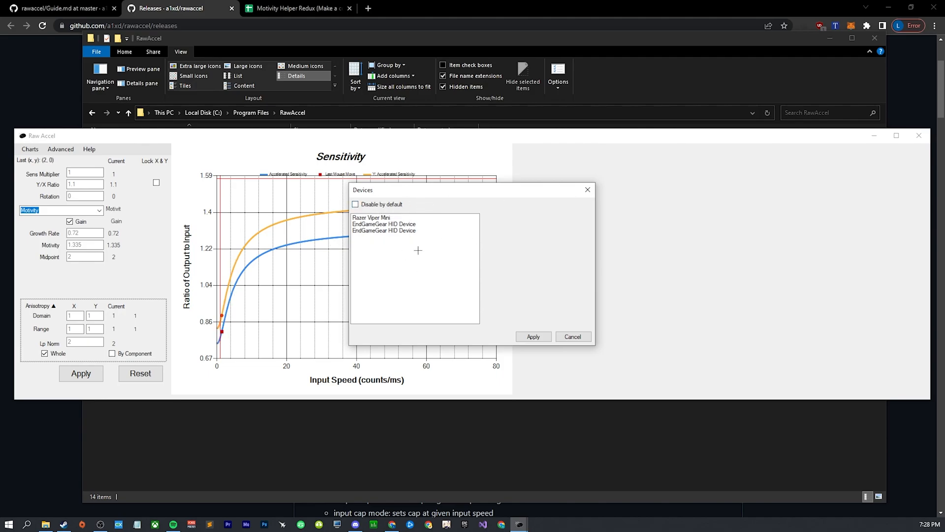
pyautogui.moveTo(526, 202)
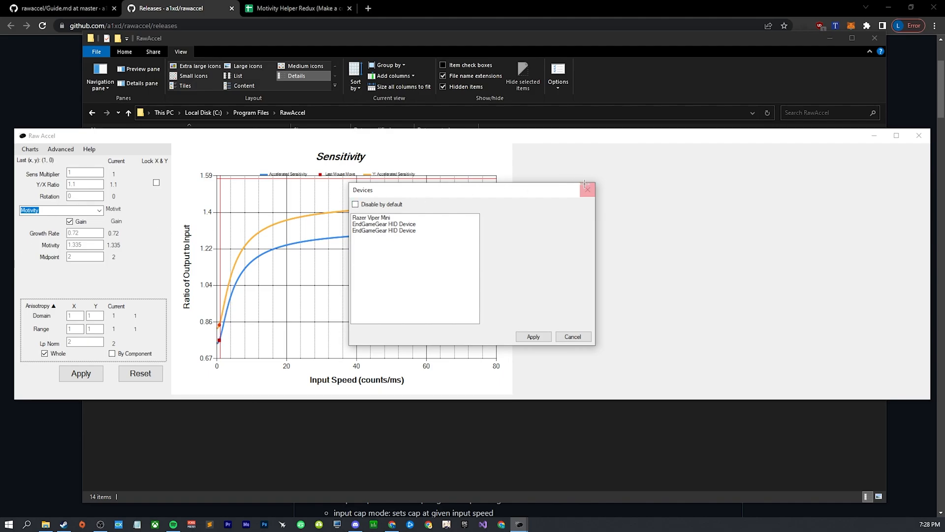
pyautogui.click(587, 189)
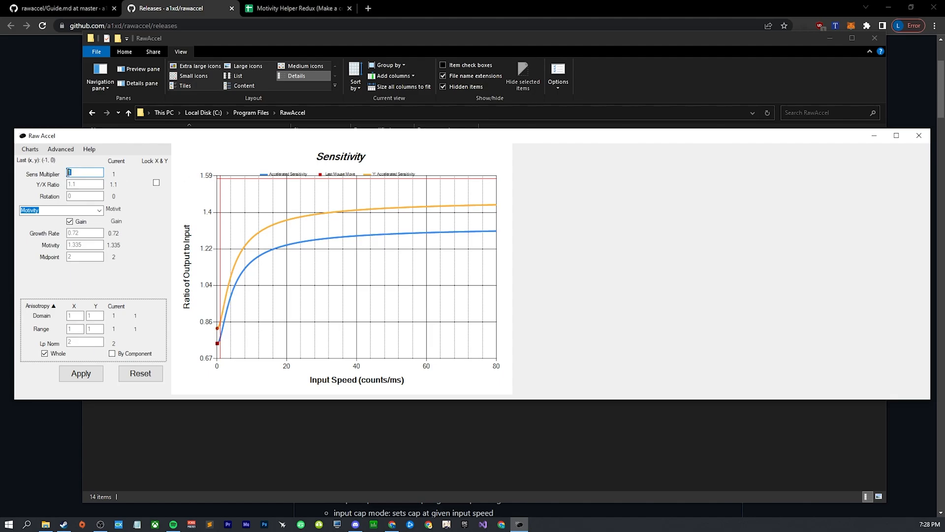
# Step: Apply a Sens Multiplier of 0.5, halving the Motivity curve's output
pyautogui.write('/')
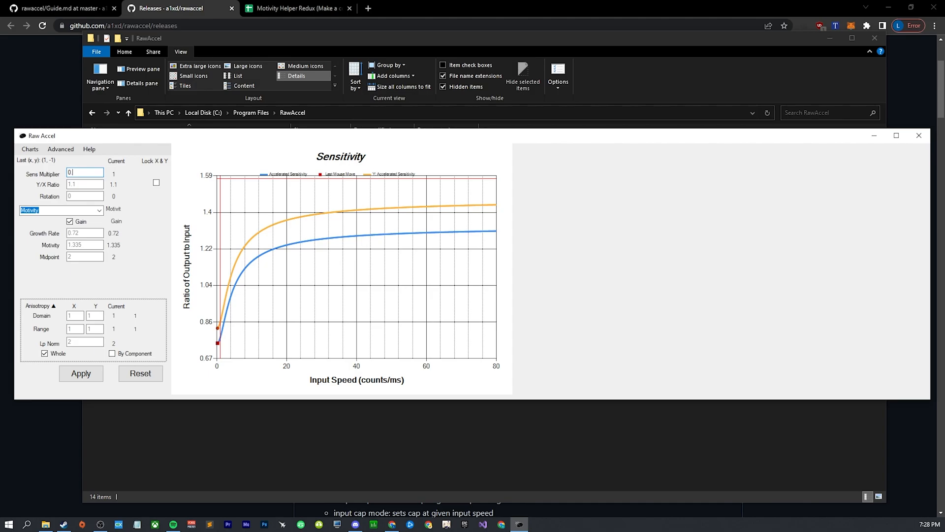
pyautogui.write('0.5')
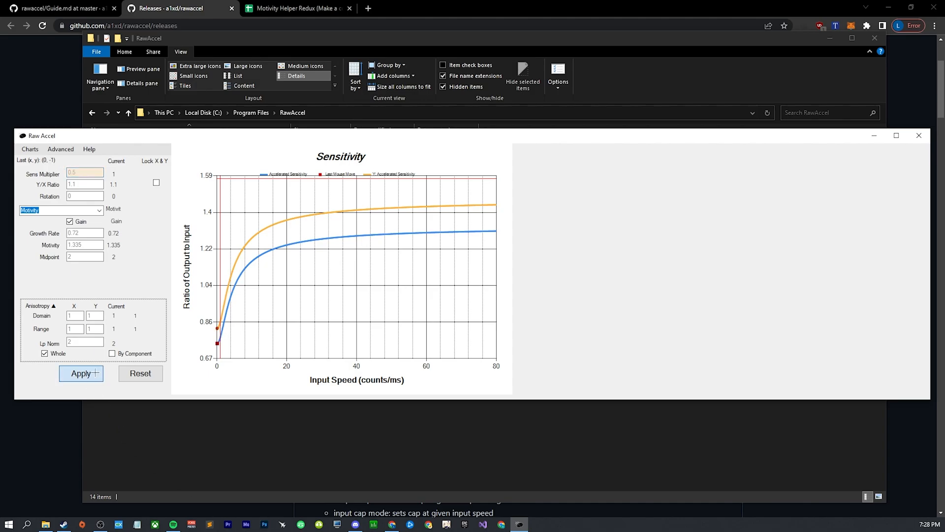
pyautogui.click(80, 373)
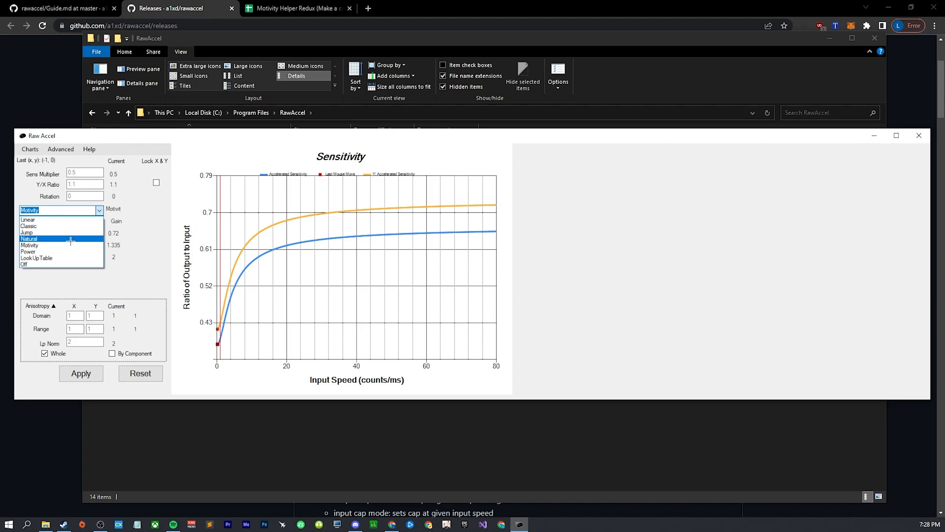
# Step: Preview the Natural type, return to Motivity, and select the midpoint value for replacement
pyautogui.click(29, 239)
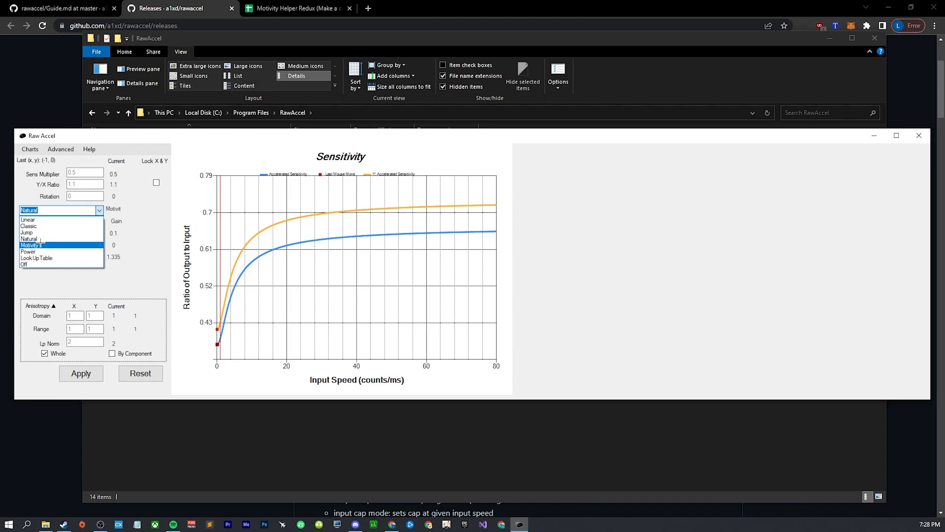
pyautogui.click(31, 244)
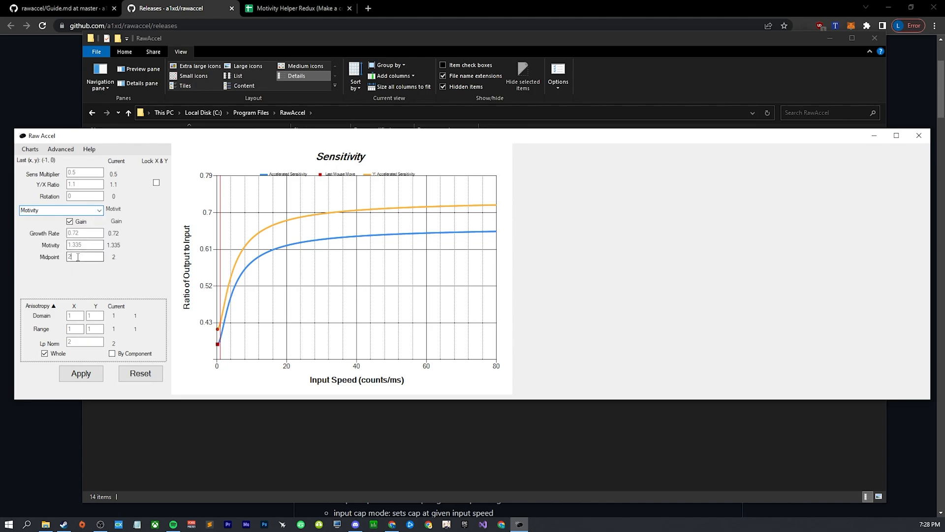
pyautogui.tripleClick(84, 257)
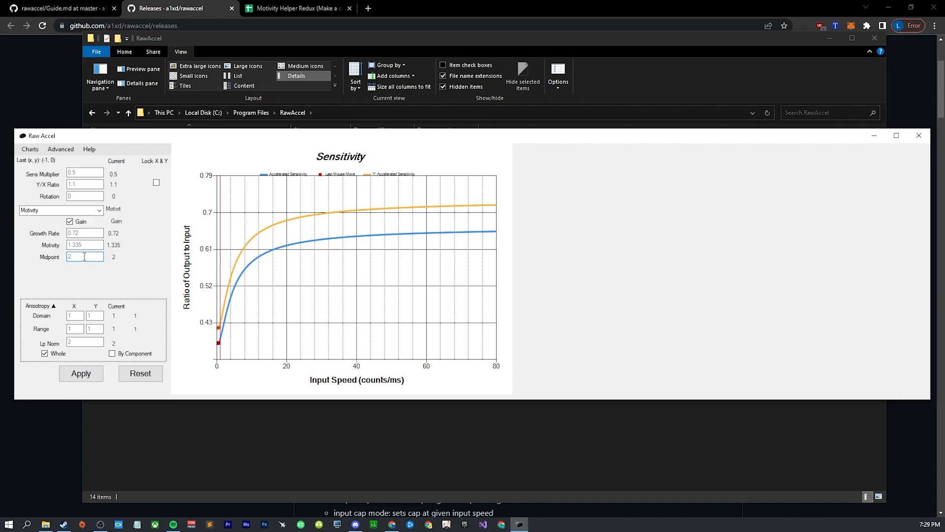
pyautogui.tripleClick(84, 256)
pyautogui.write('4')
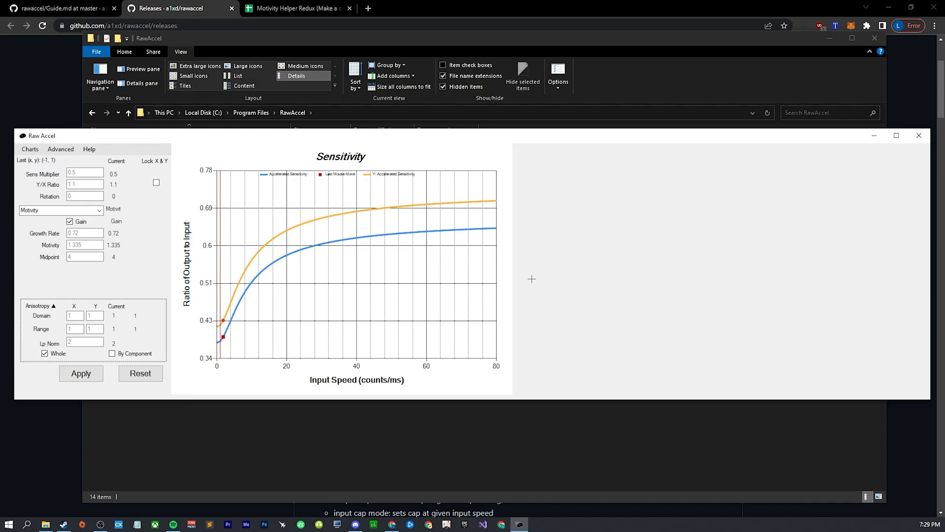
pyautogui.moveTo(819, 277)
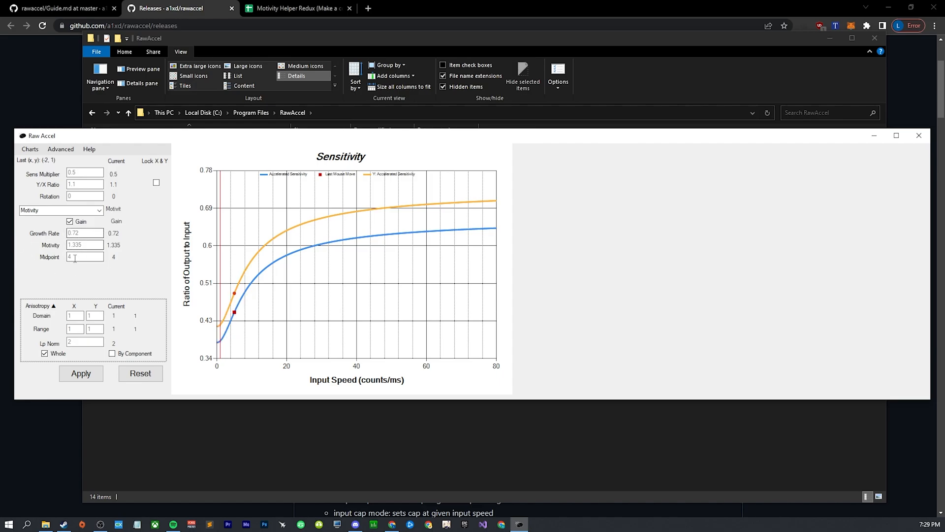
pyautogui.moveTo(212, 335)
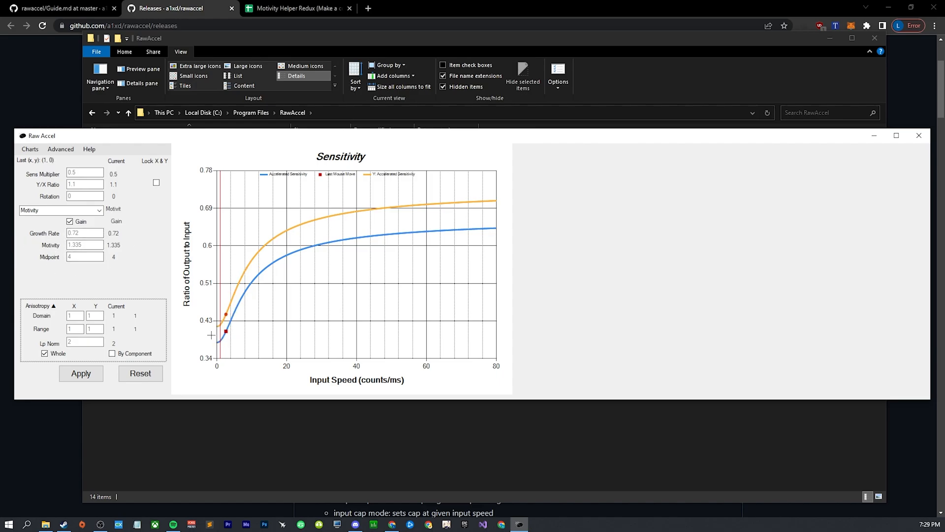
pyautogui.moveTo(237, 293)
pyautogui.write('0.1')
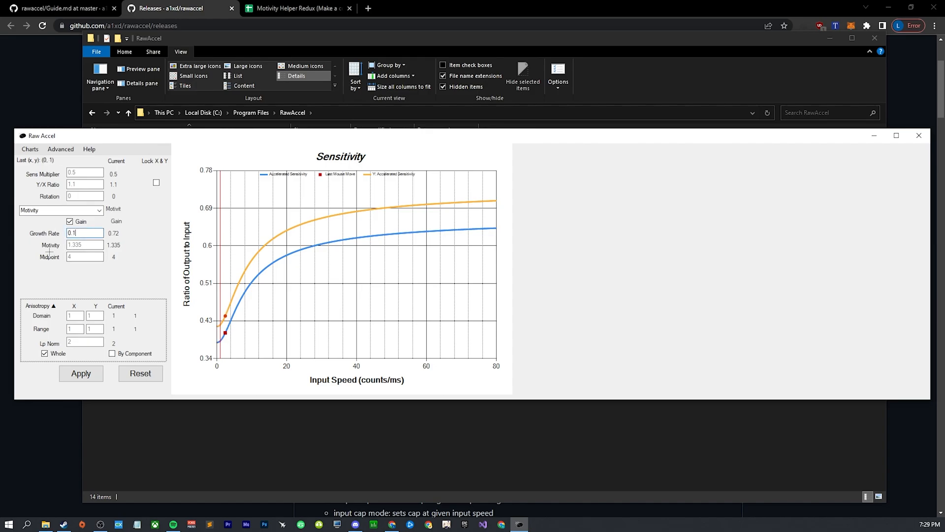
pyautogui.click(80, 373)
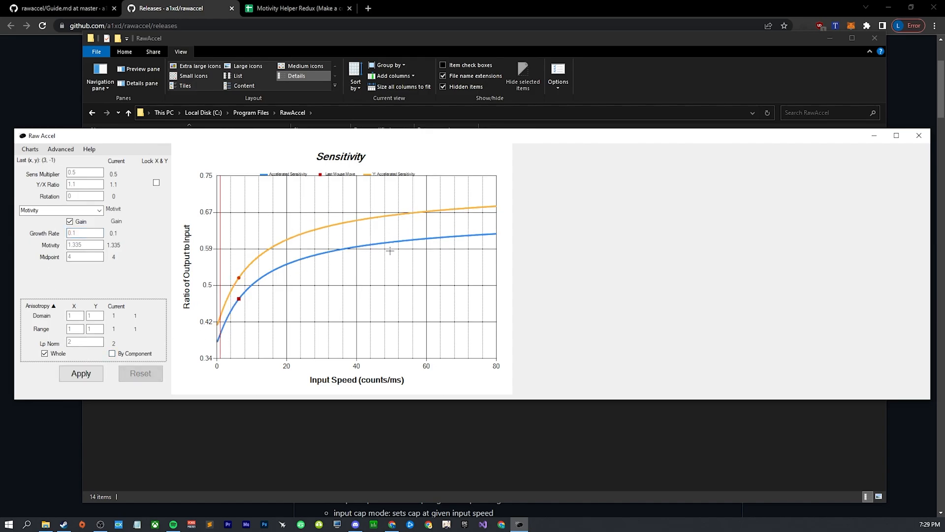
pyautogui.moveTo(462, 267)
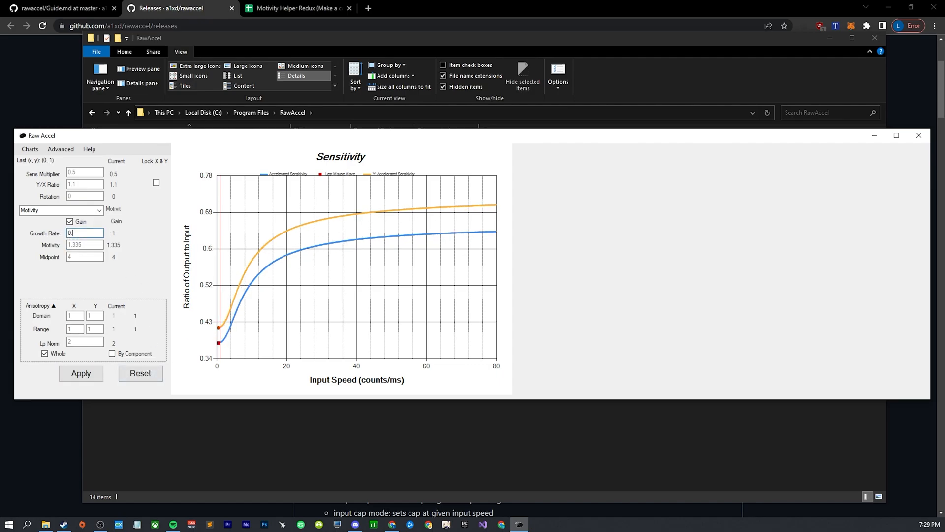
pyautogui.write('0.72')
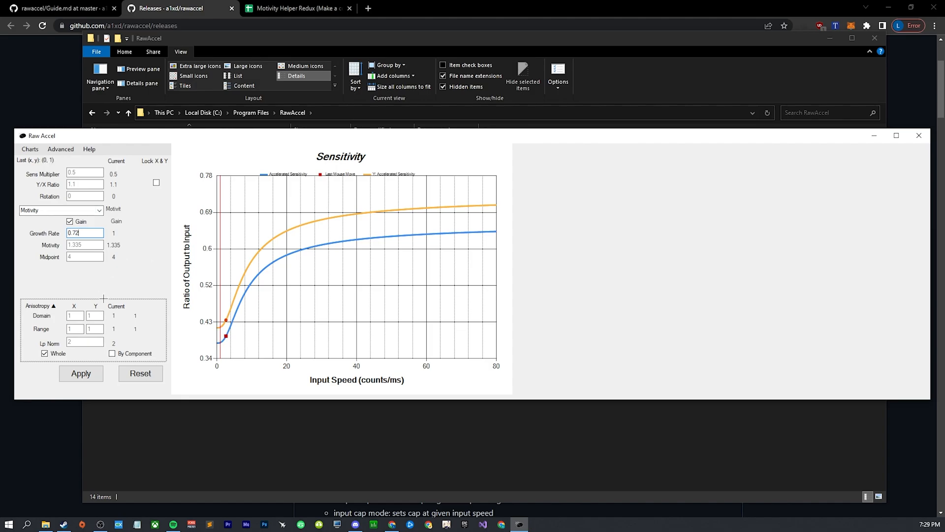
pyautogui.click(81, 373)
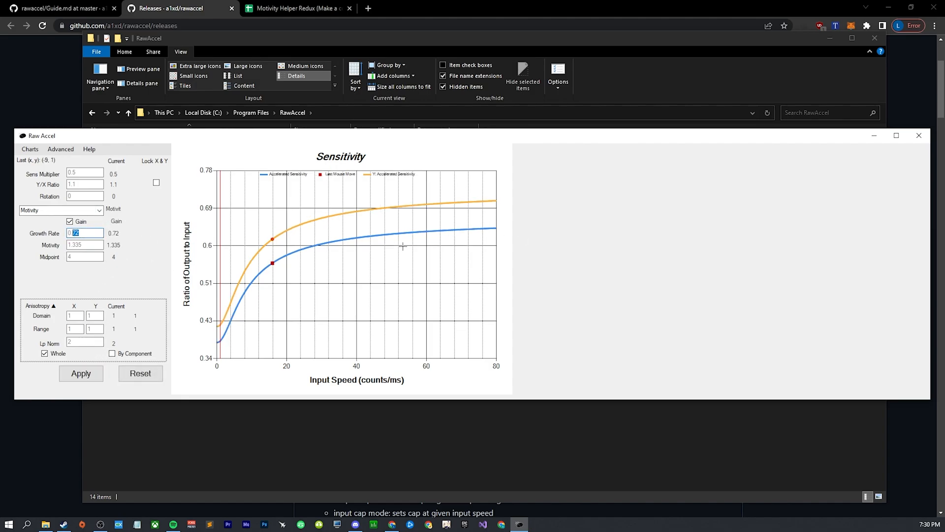
pyautogui.moveTo(385, 283)
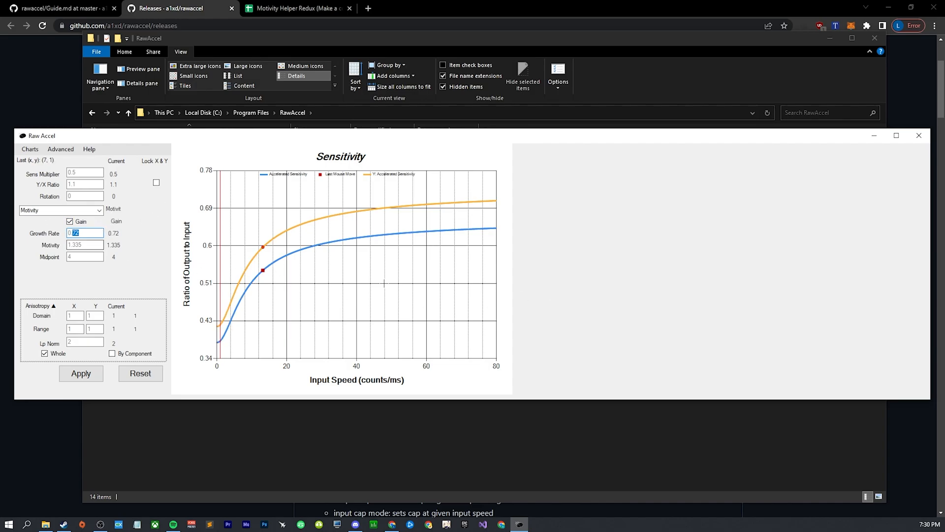
pyautogui.moveTo(355, 313)
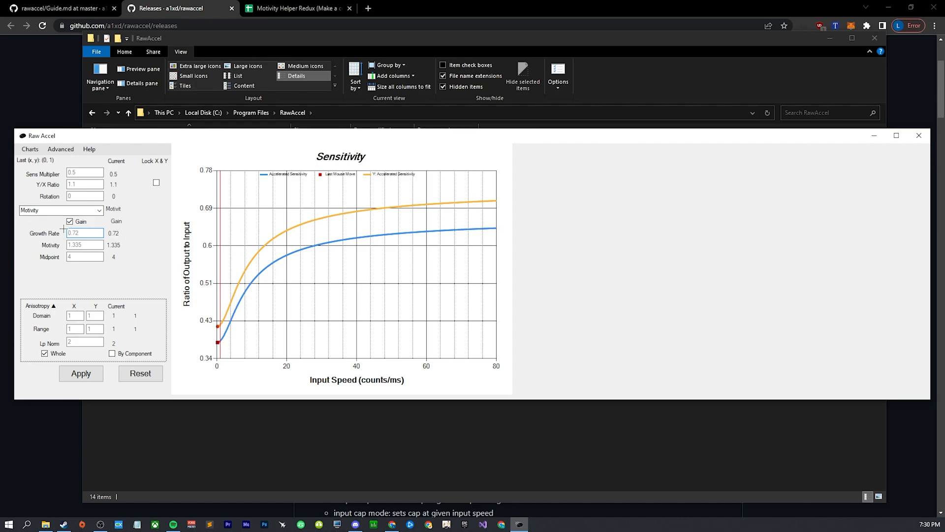
pyautogui.moveTo(232, 315)
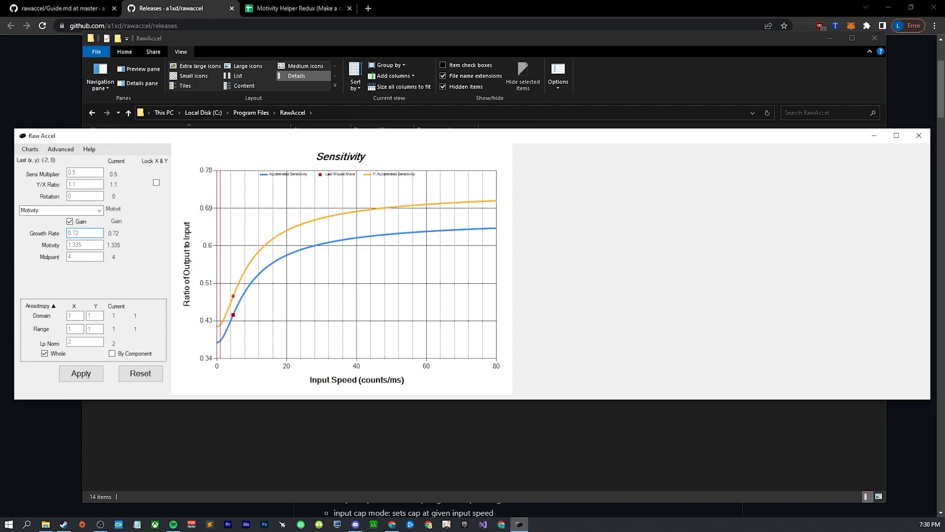
# Step: Begin editing the growth rate value, still reading 0.72
pyautogui.click(84, 233)
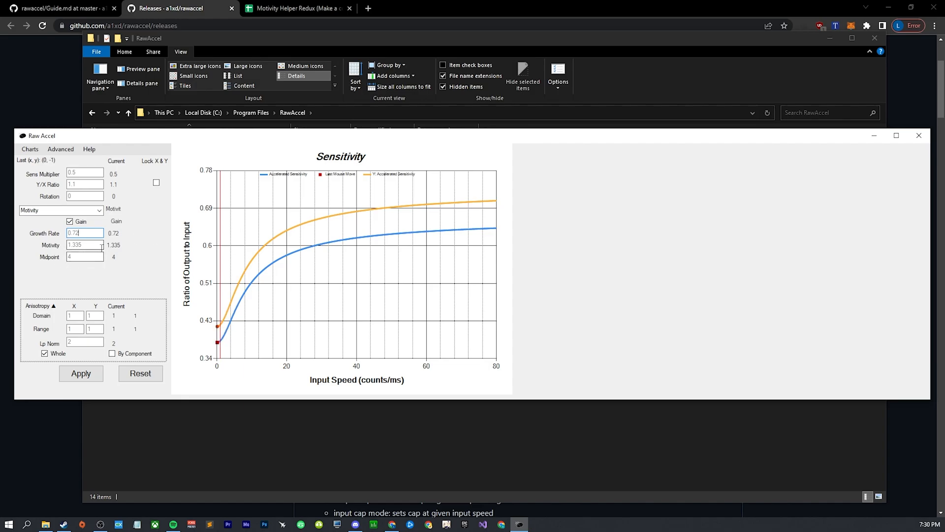
pyautogui.moveTo(16, 248)
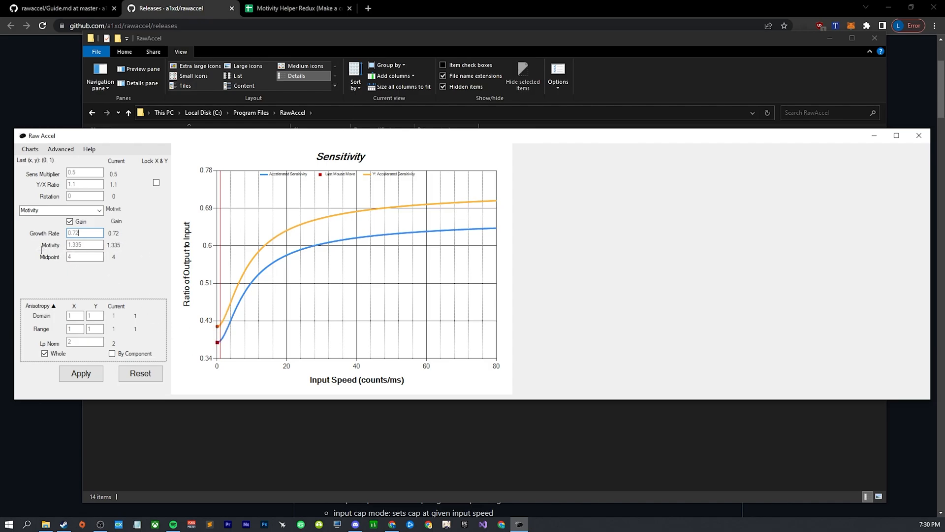
pyautogui.moveTo(220, 322)
pyautogui.write('2')
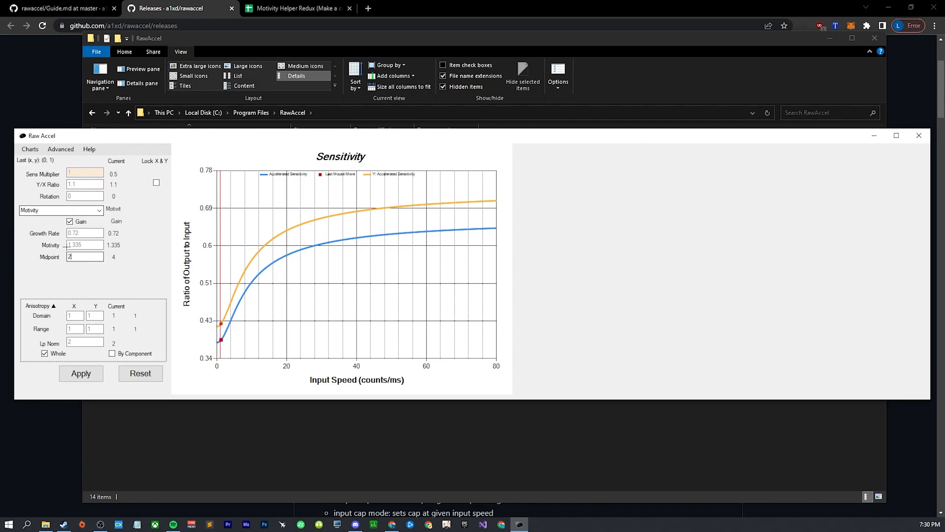
# Step: Apply Sens Multiplier 1 and Midpoint 2, restoring the original Motivity curve
pyautogui.click(81, 373)
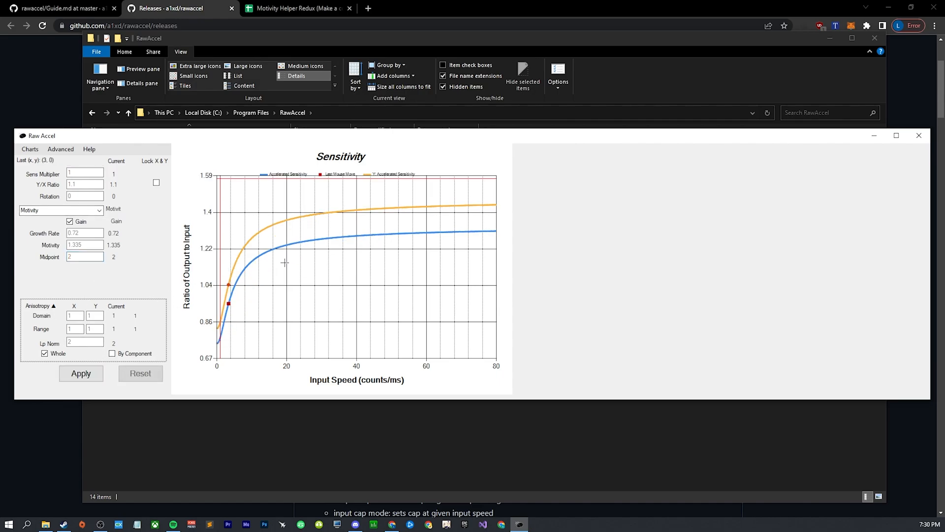
pyautogui.moveTo(253, 280)
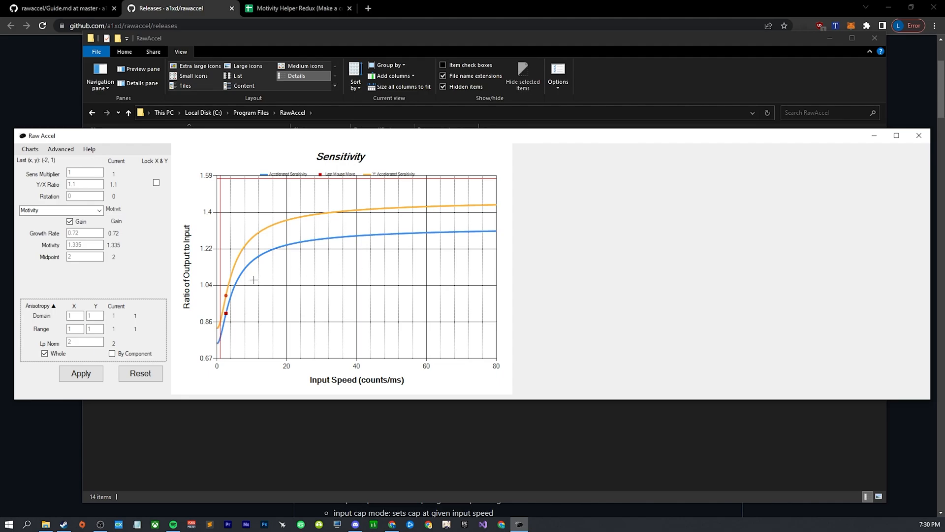
pyautogui.moveTo(354, 238)
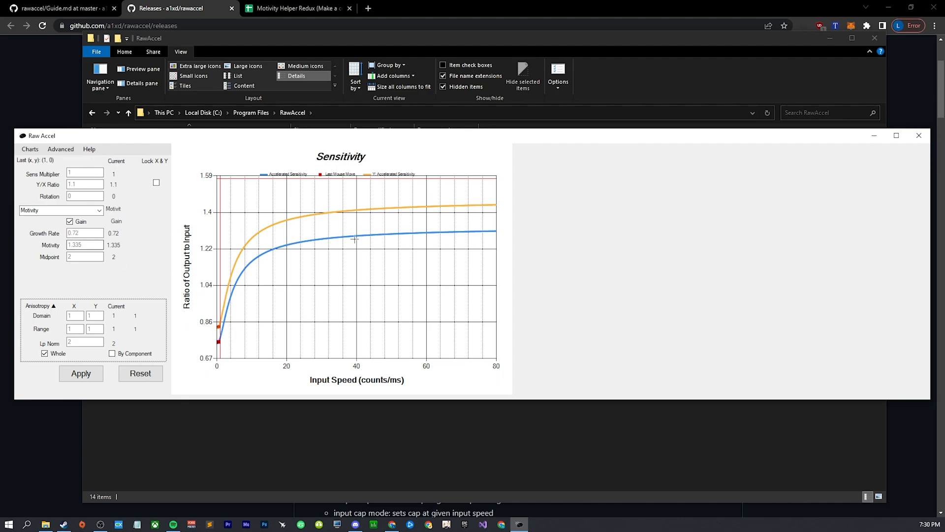
pyautogui.moveTo(490, 231)
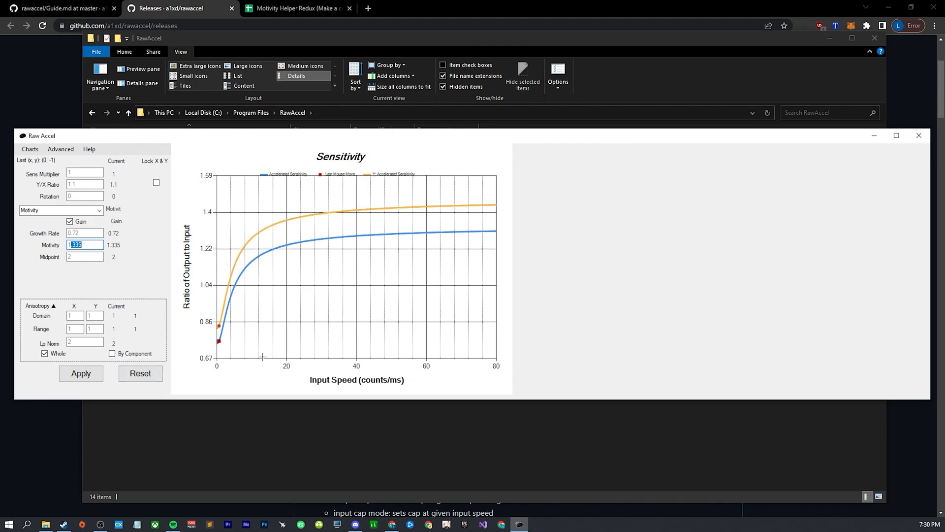
pyautogui.moveTo(730, 64)
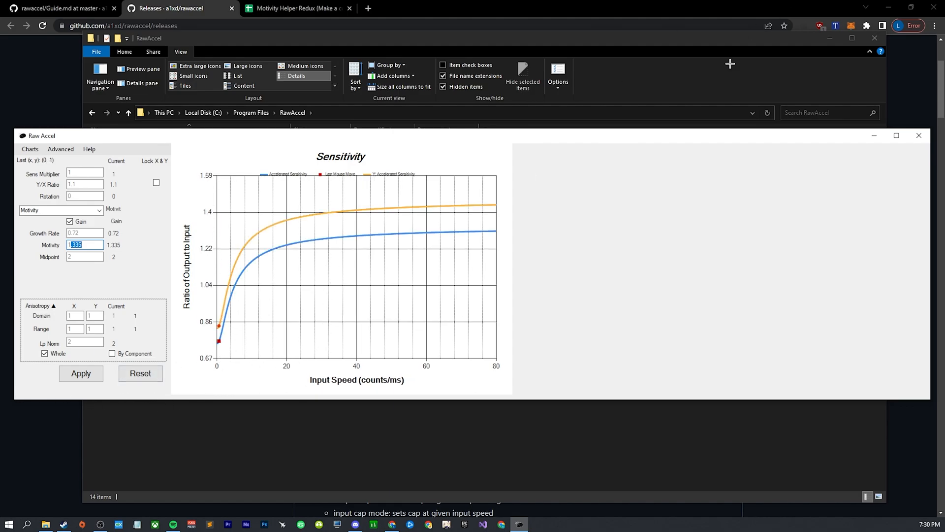
# Step: Keep Motivity as the curve type and enter 25 in the midpoint field without applying
pyautogui.click(61, 210)
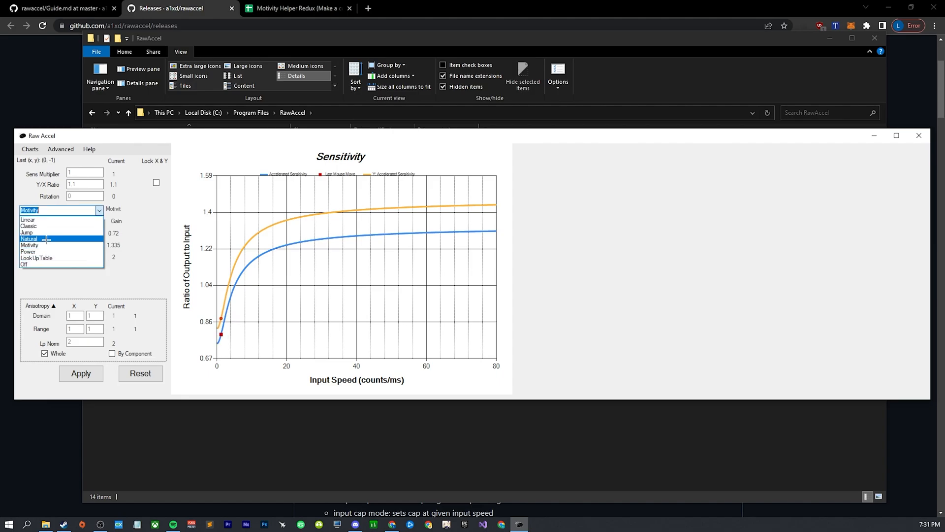
pyautogui.click(29, 245)
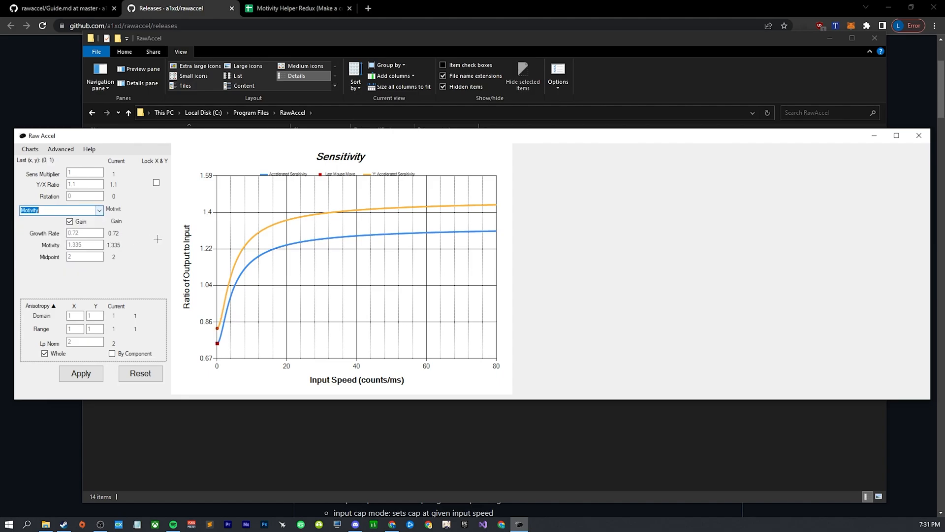
pyautogui.moveTo(128, 274)
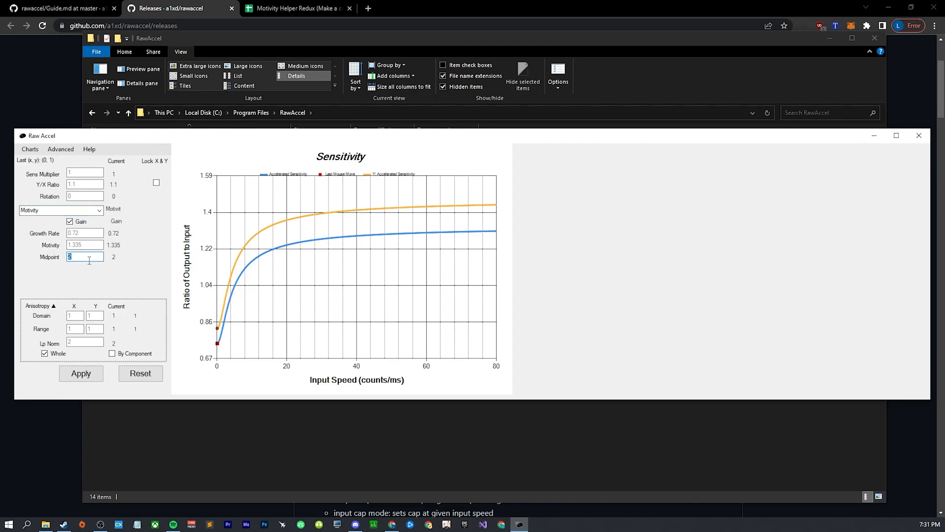
pyautogui.moveTo(462, 237)
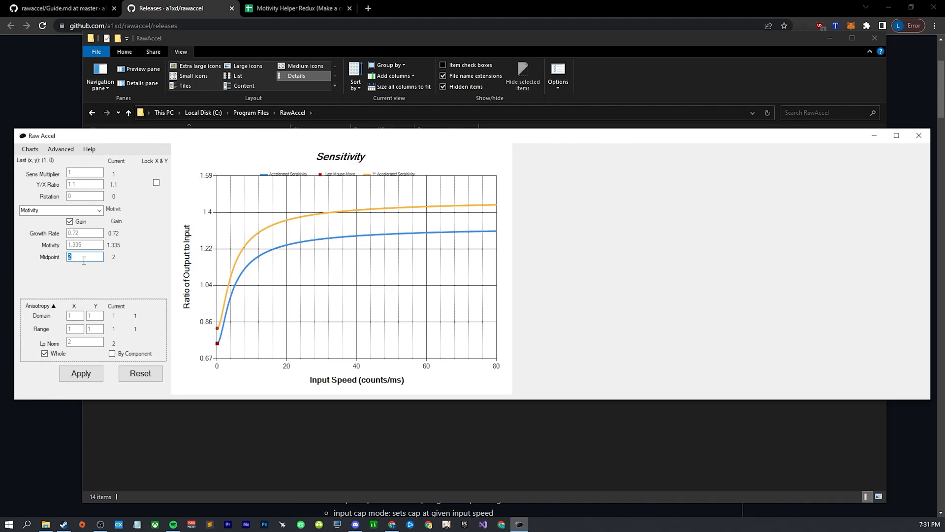
pyautogui.moveTo(142, 267)
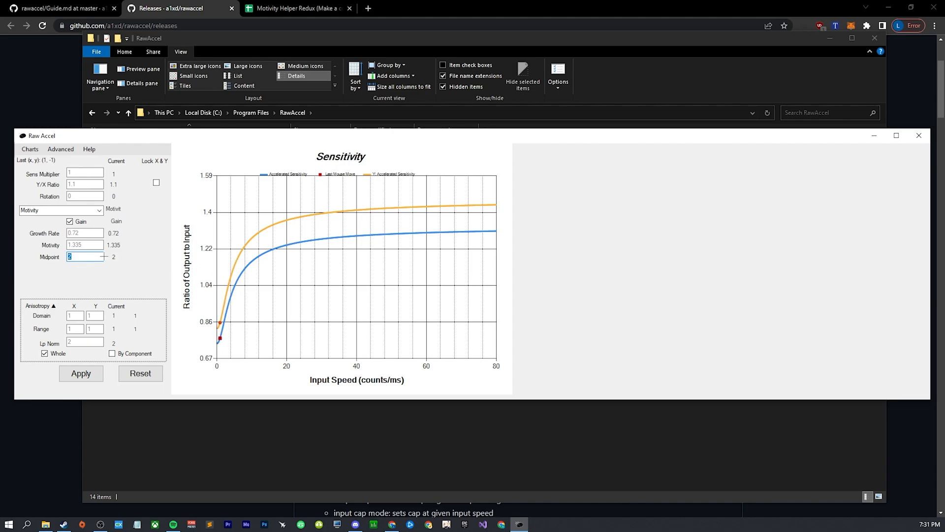
pyautogui.moveTo(112, 272)
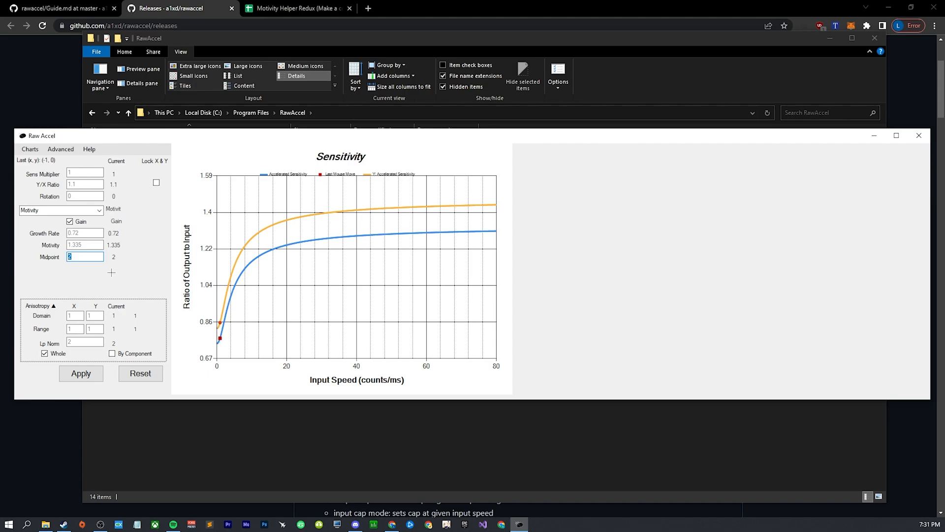
pyautogui.moveTo(248, 326)
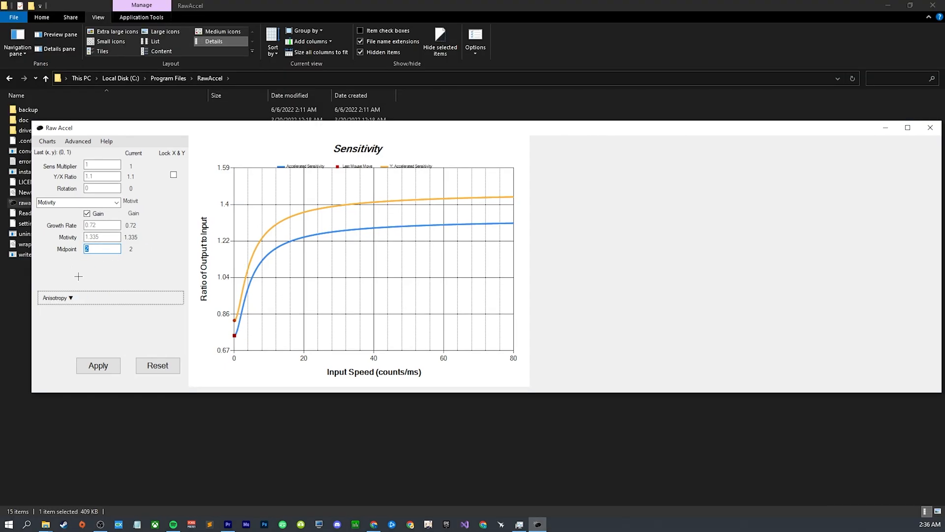
pyautogui.write('25')
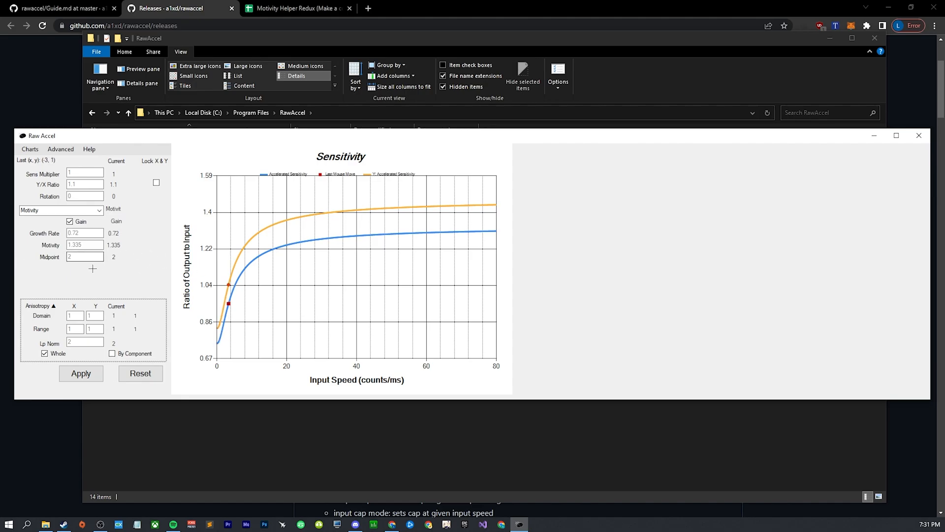
pyautogui.moveTo(419, 263)
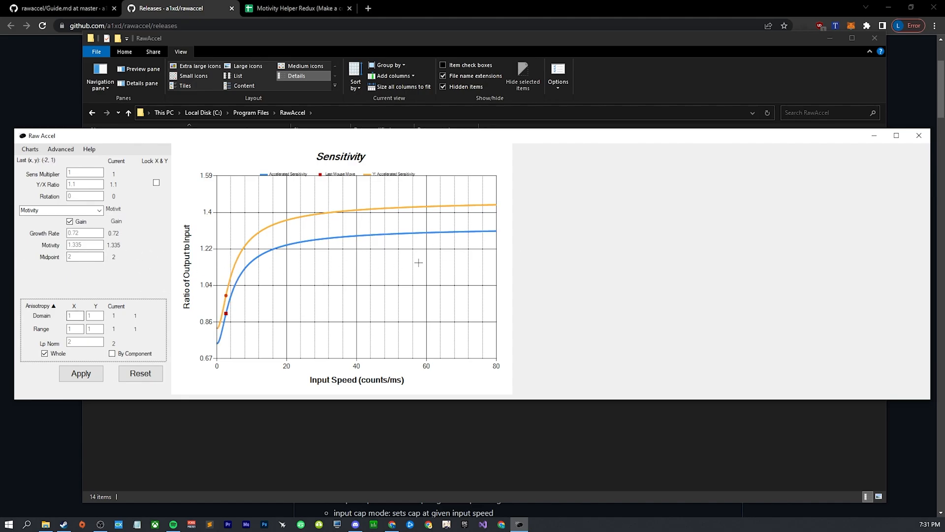
pyautogui.moveTo(447, 201)
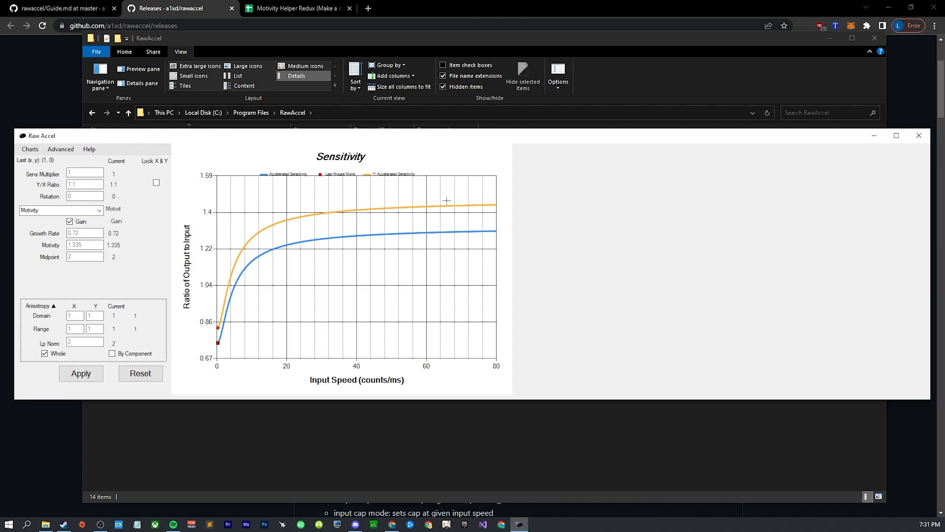
pyautogui.moveTo(288, 243)
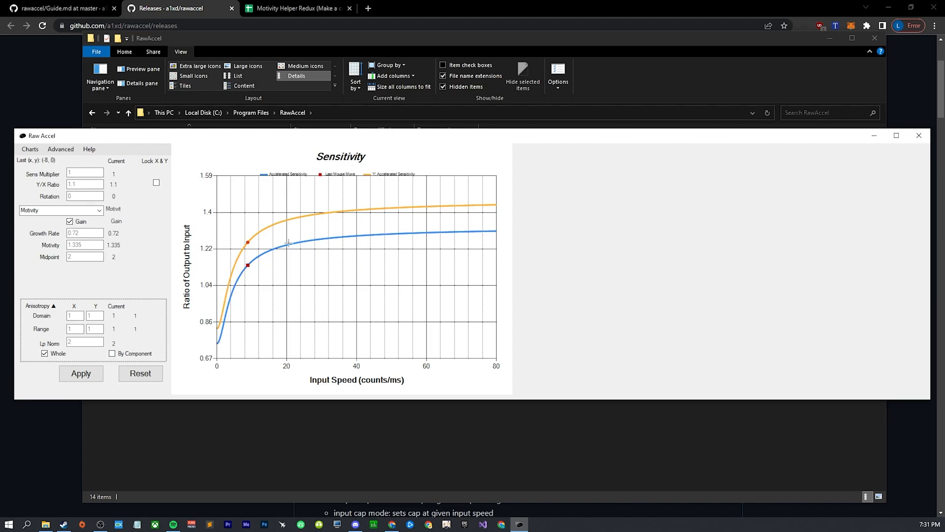
pyautogui.moveTo(305, 233)
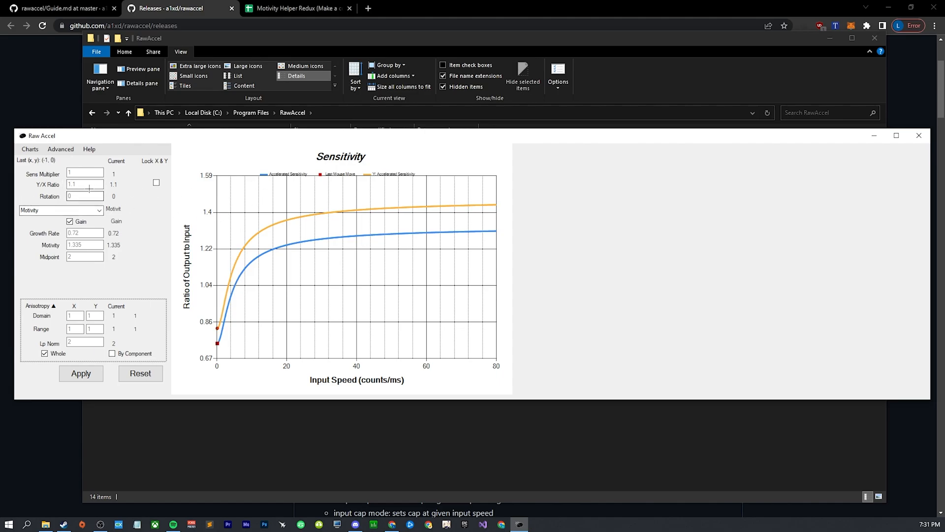
# Step: Apply a Y/X ratio of 1.35, then enter 1.1 in the ratio field without applying
pyautogui.tripleClick(84, 184)
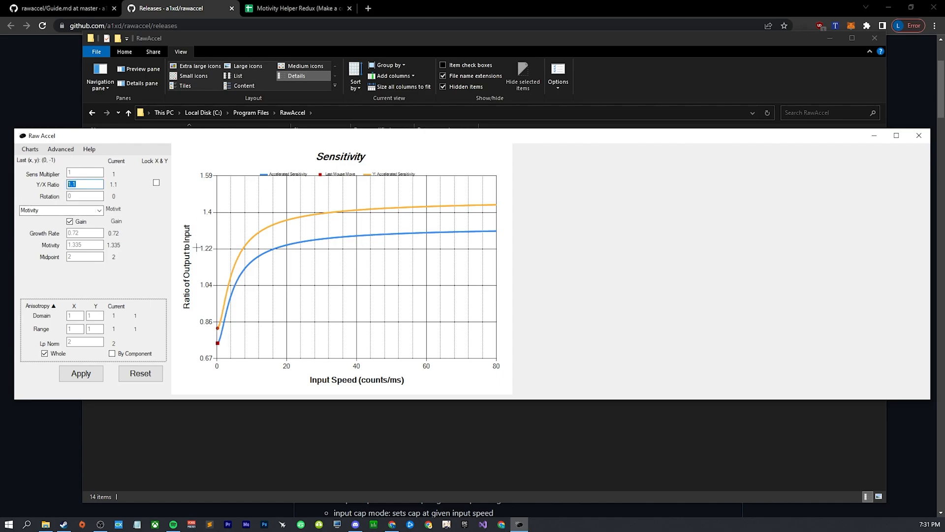
pyautogui.moveTo(219, 227)
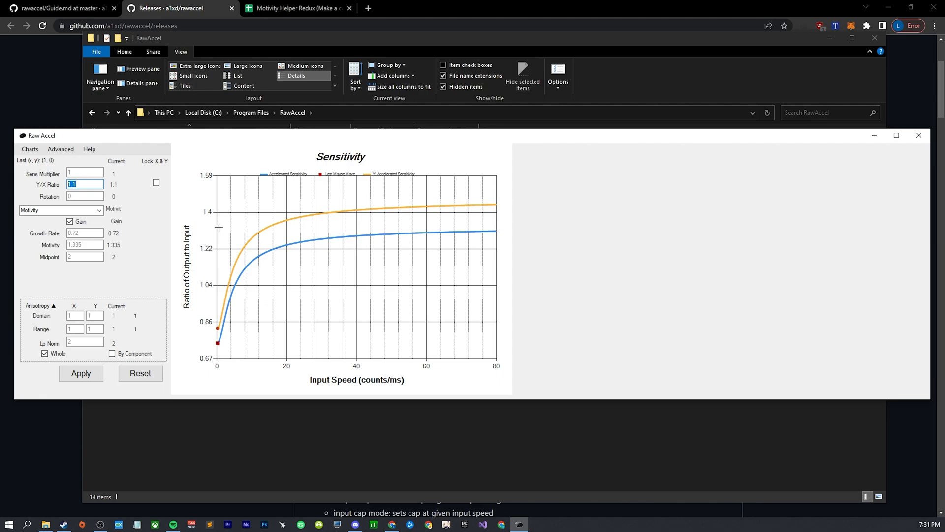
pyautogui.moveTo(212, 240)
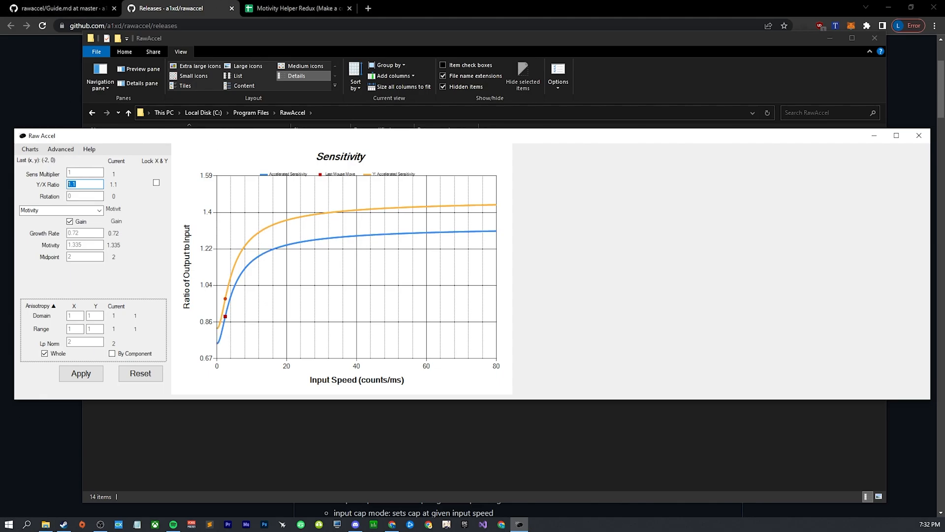
pyautogui.moveTo(253, 260)
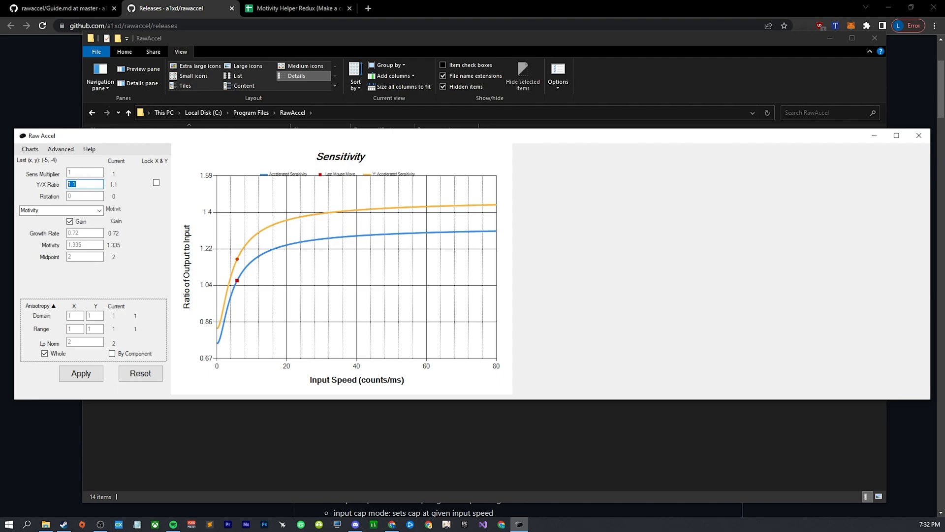
pyautogui.moveTo(282, 168)
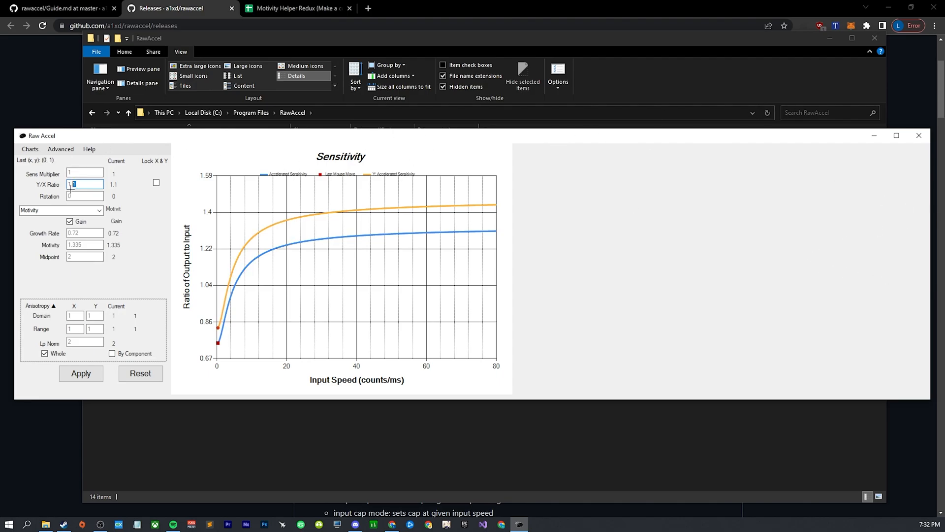
pyautogui.write('1.35')
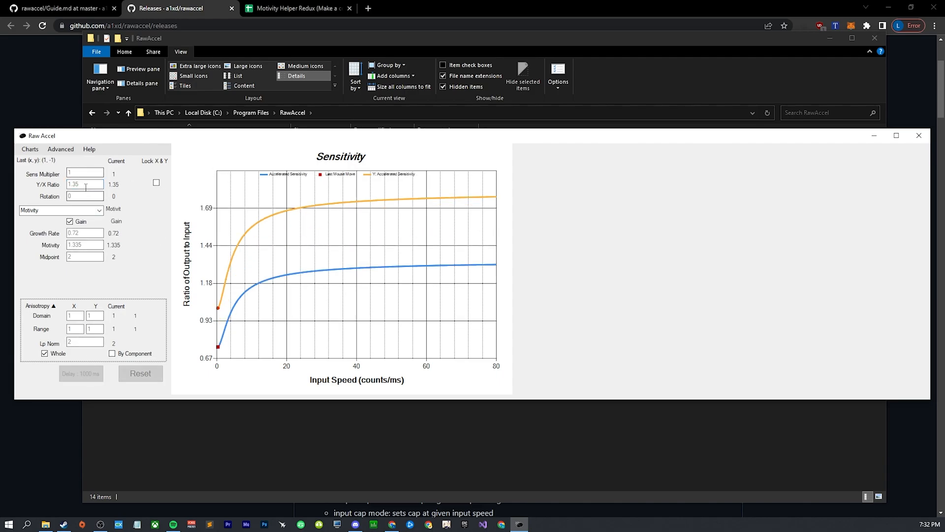
pyautogui.click(84, 185)
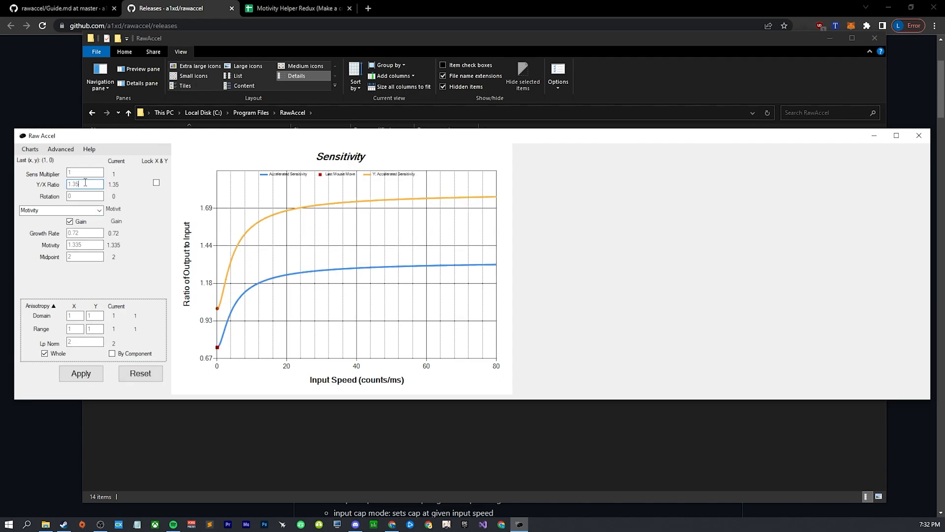
pyautogui.tripleClick(84, 183)
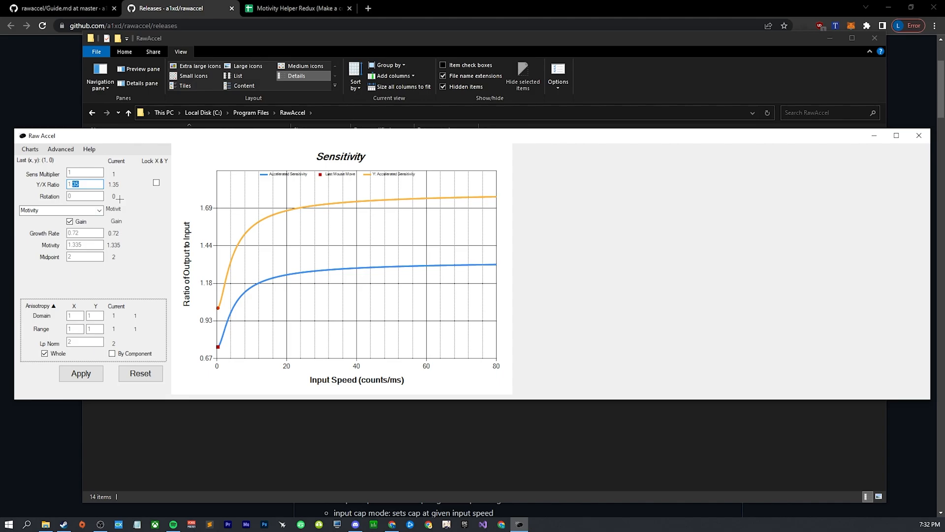
pyautogui.write('1.1')
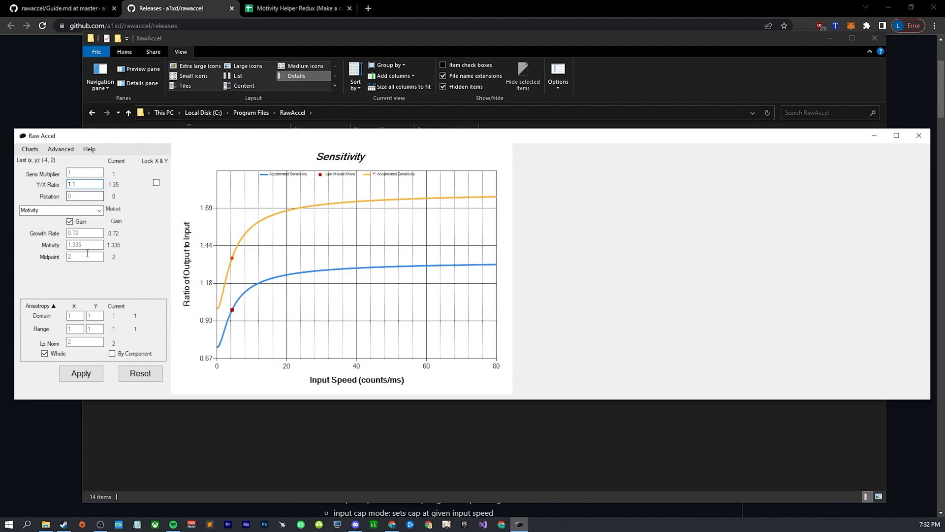
# Step: Apply the Y/X ratio of 1.1, lowering the Y sensitivity curve back near X
pyautogui.click(81, 373)
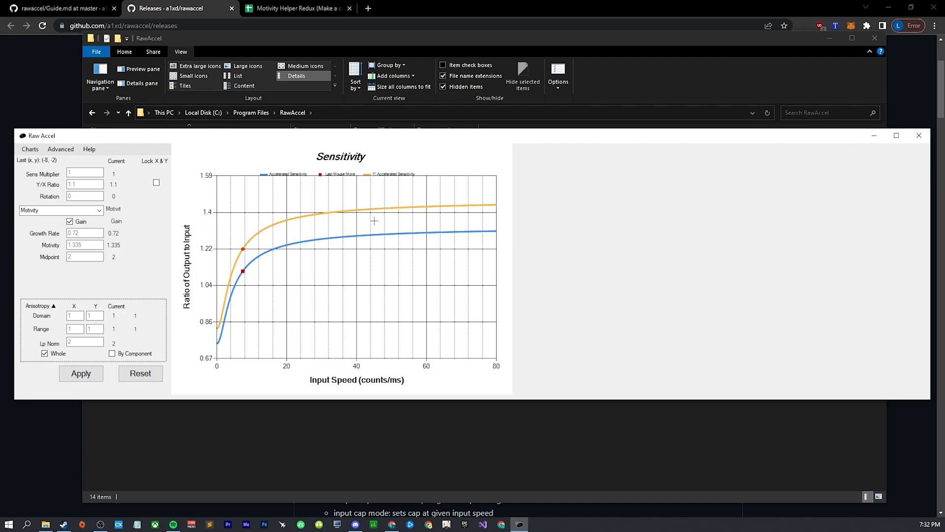
pyautogui.moveTo(12, 172)
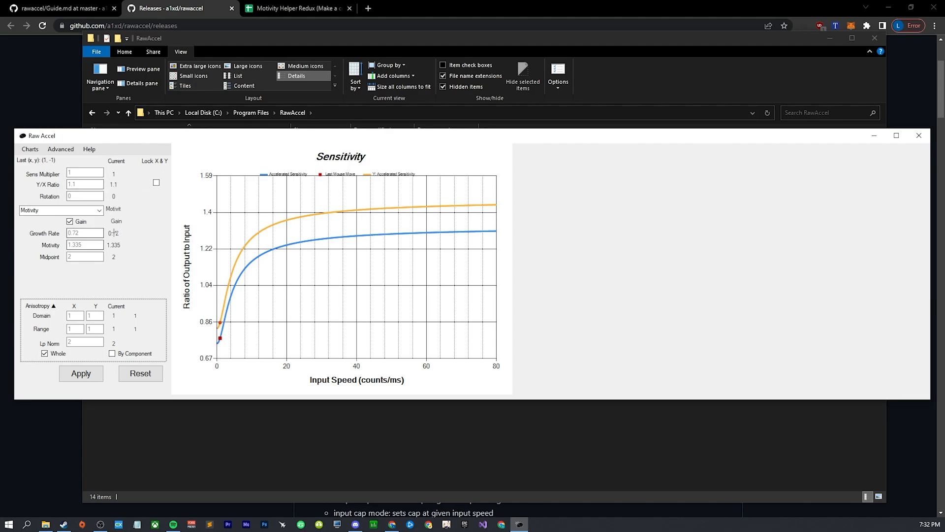
pyautogui.moveTo(324, 296)
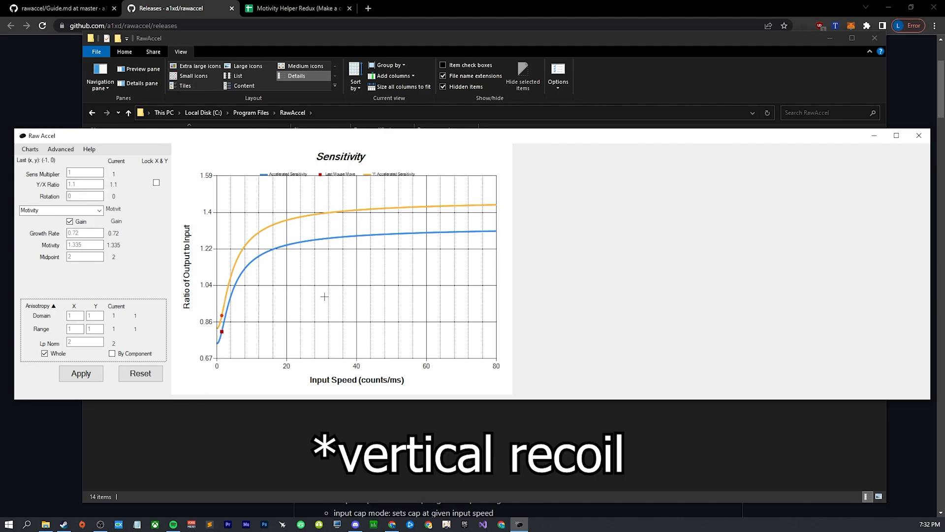
pyautogui.click(84, 184)
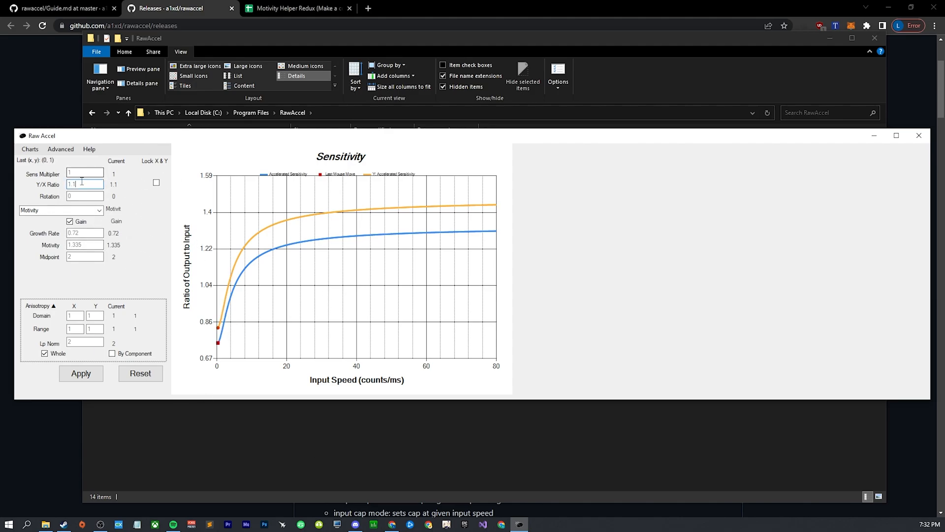
pyautogui.moveTo(223, 236)
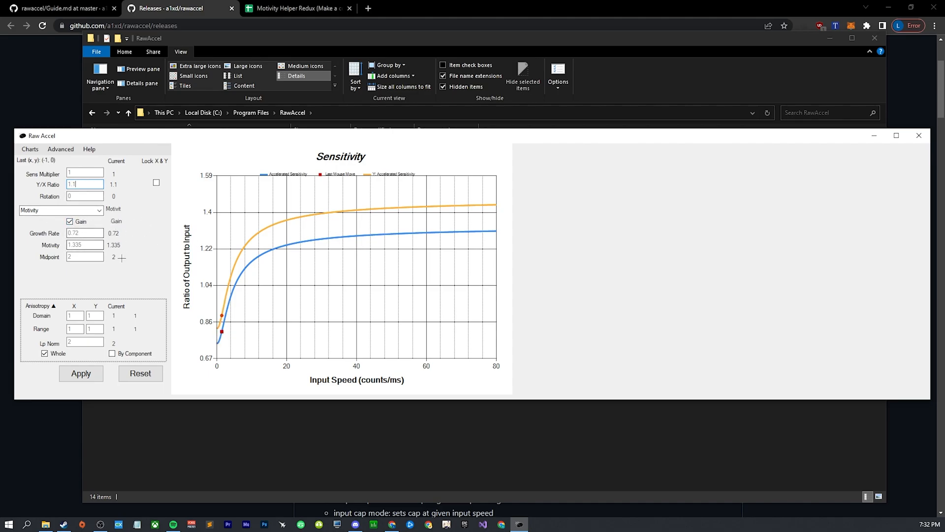
pyautogui.moveTo(312, 249)
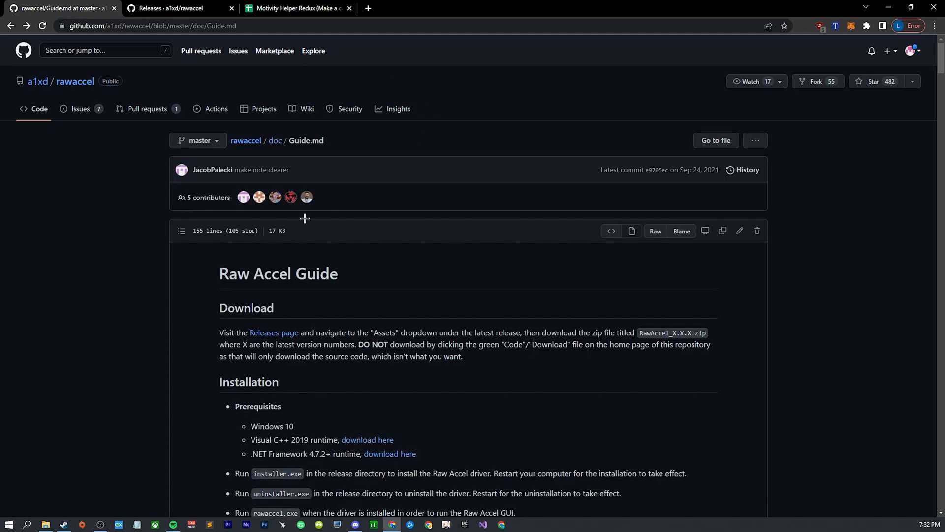
# Step: Scroll through Guide.md and the rawaccel README on GitHub before returning to Releases
pyautogui.scroll(-3)
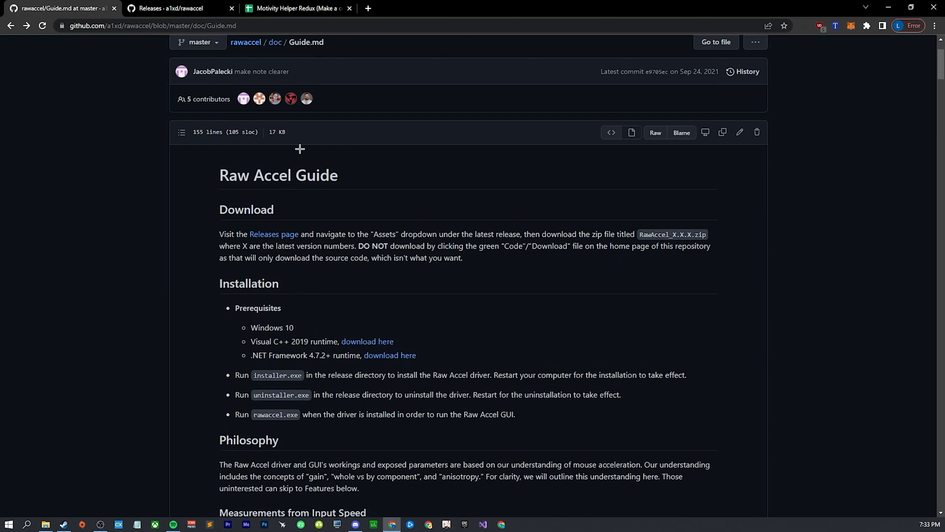
pyautogui.scroll(3)
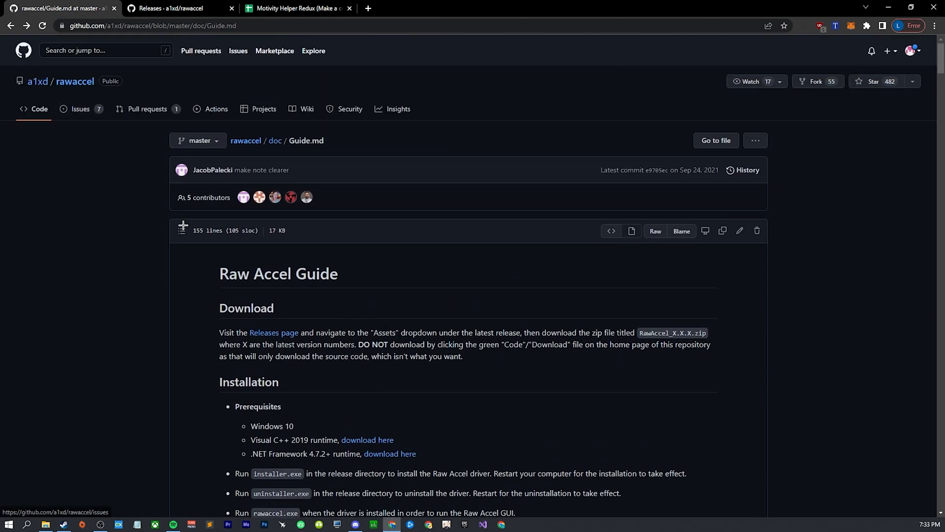
pyautogui.scroll(-3)
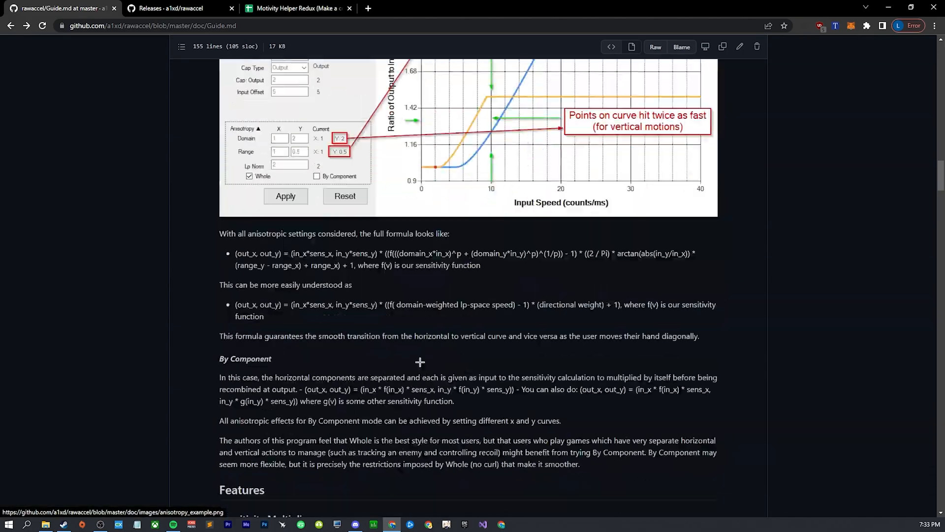
pyautogui.scroll(-3)
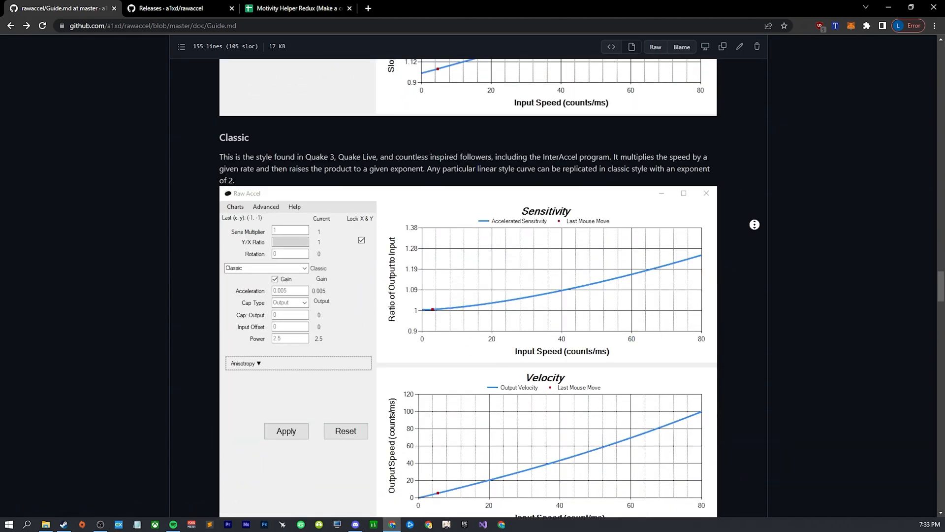
pyautogui.scroll(3)
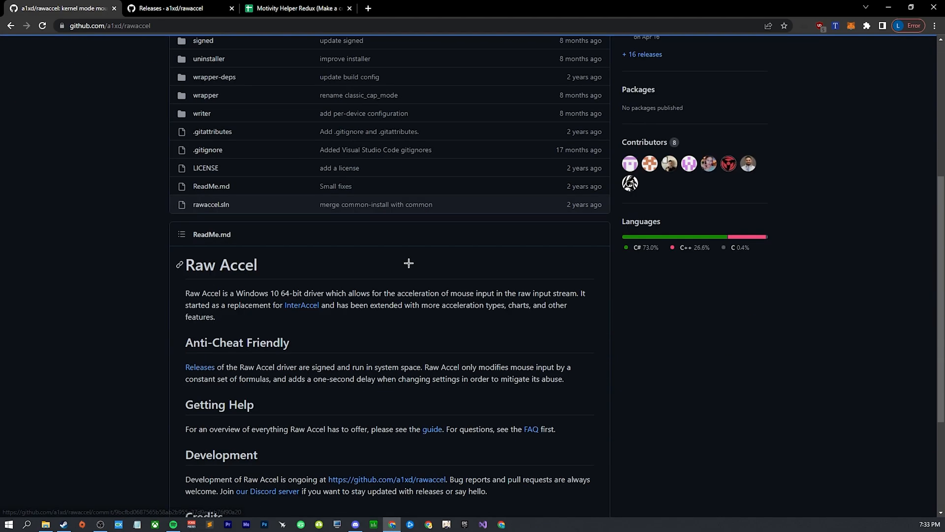
pyautogui.scroll(-3)
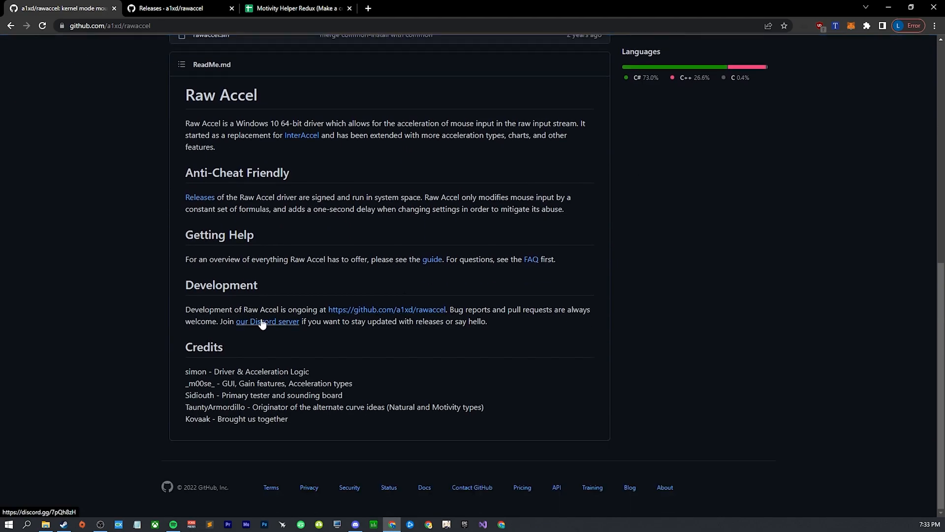
pyautogui.moveTo(381, 338)
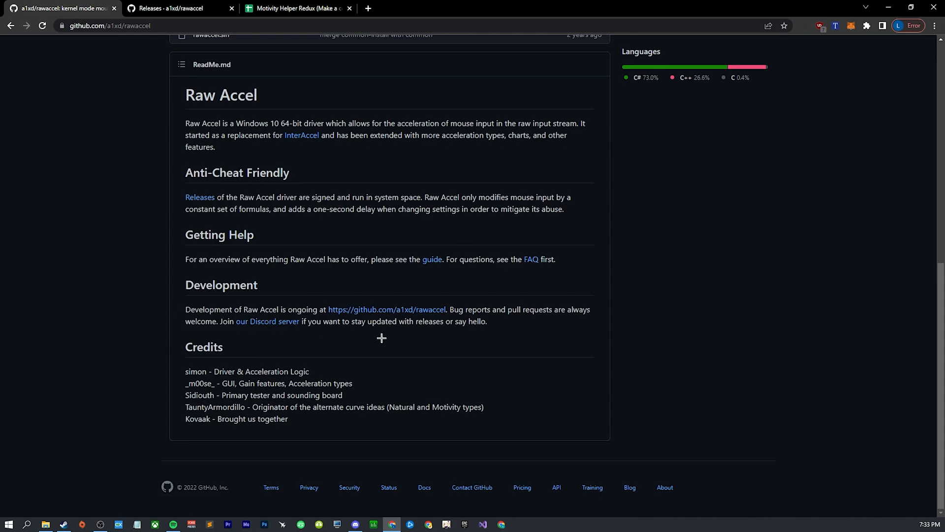
pyautogui.moveTo(321, 331)
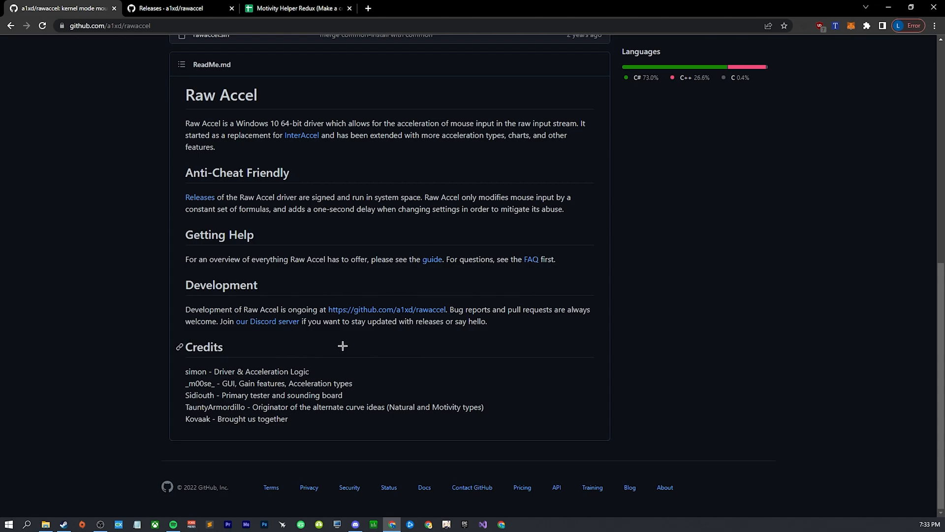
pyautogui.scroll(3)
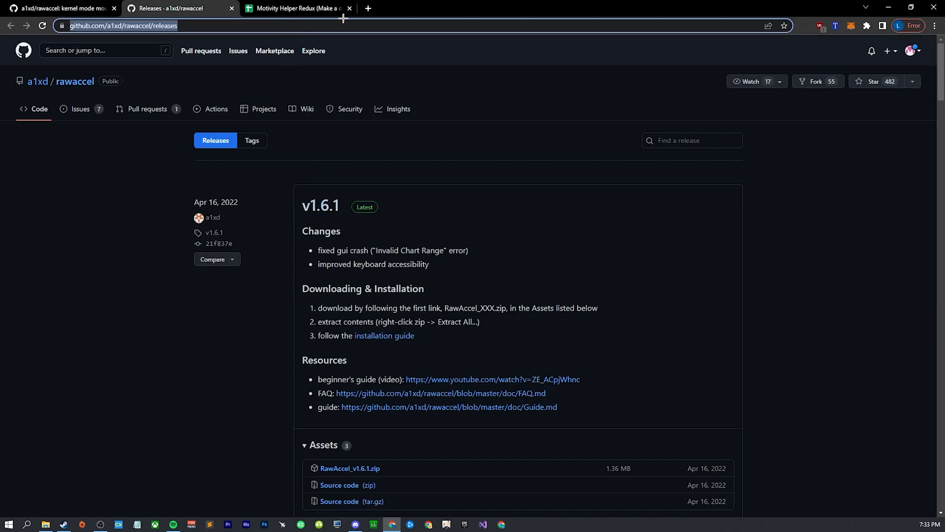
pyautogui.click(295, 8)
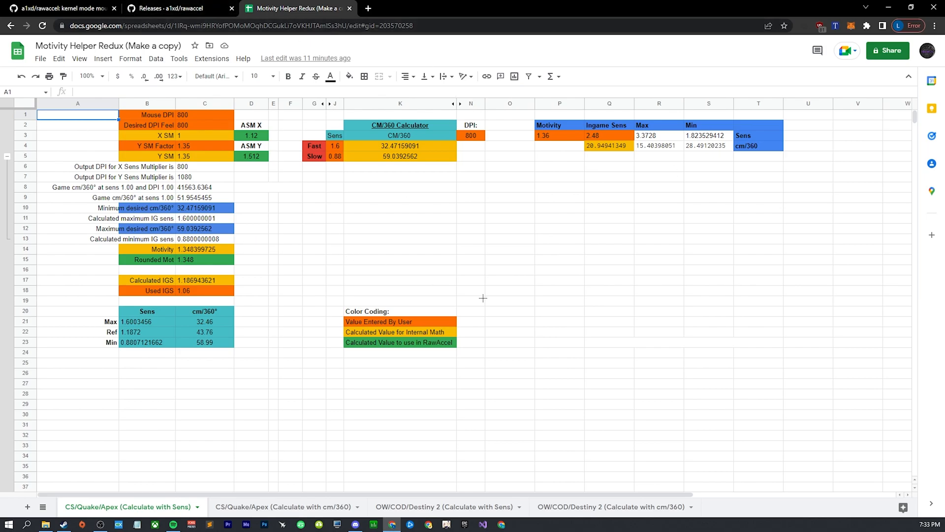
pyautogui.moveTo(513, 148)
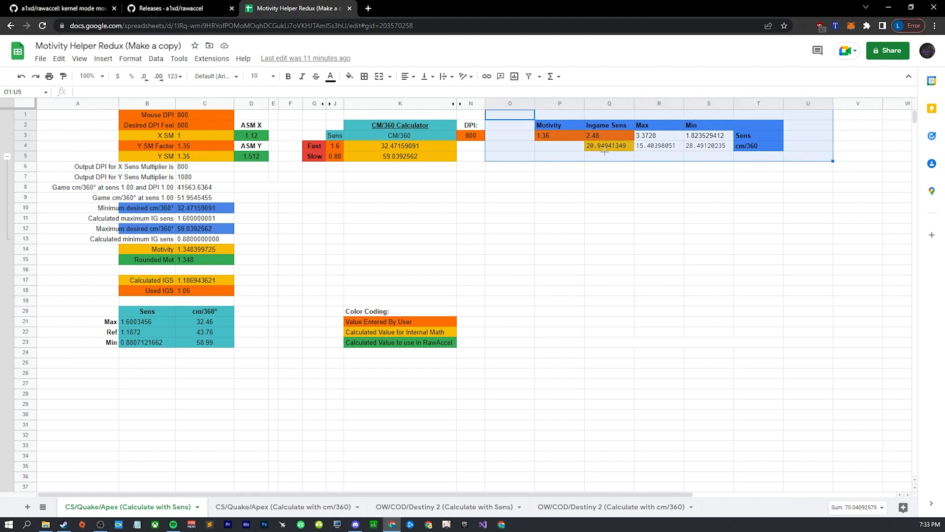
pyautogui.click(545, 135)
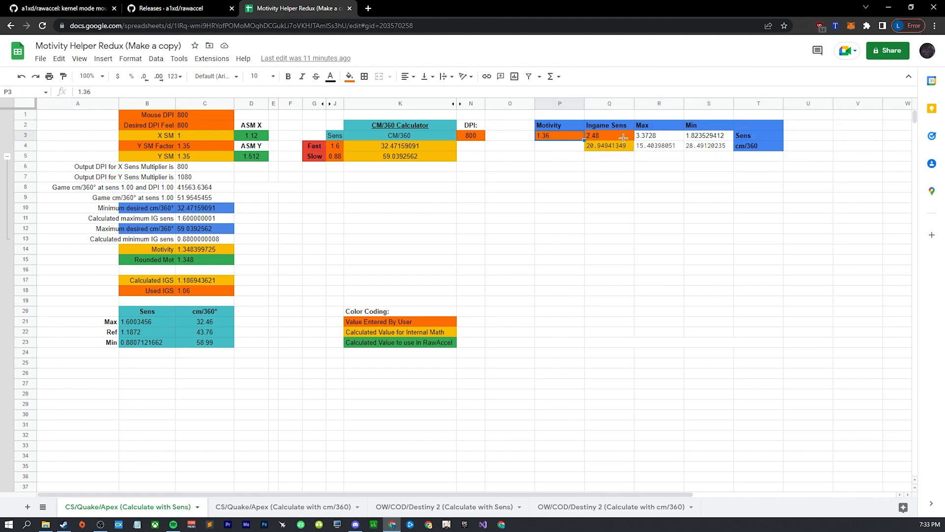
pyautogui.click(609, 135)
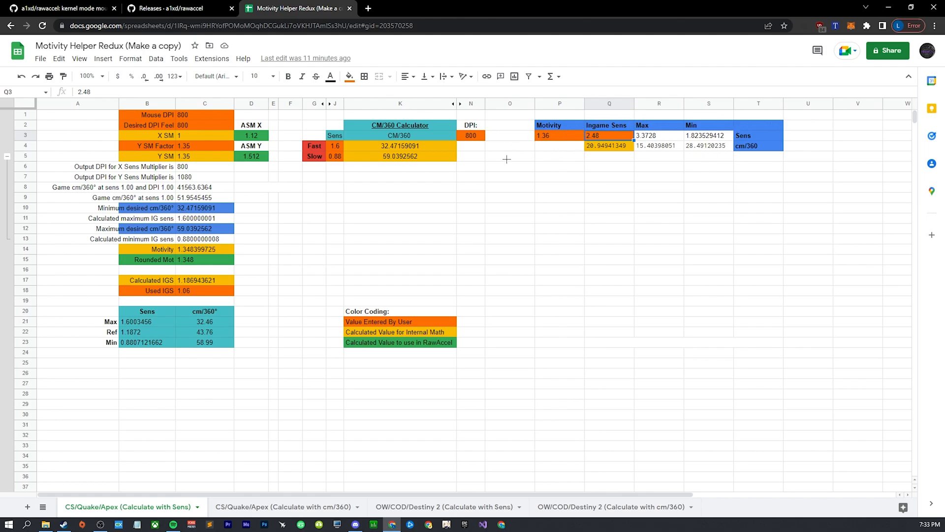
pyautogui.click(335, 146)
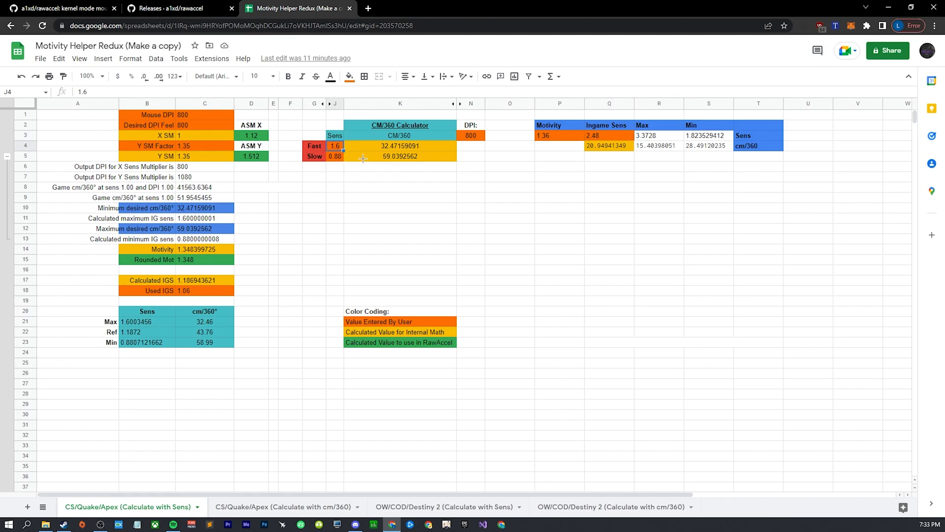
pyautogui.moveTo(334, 166)
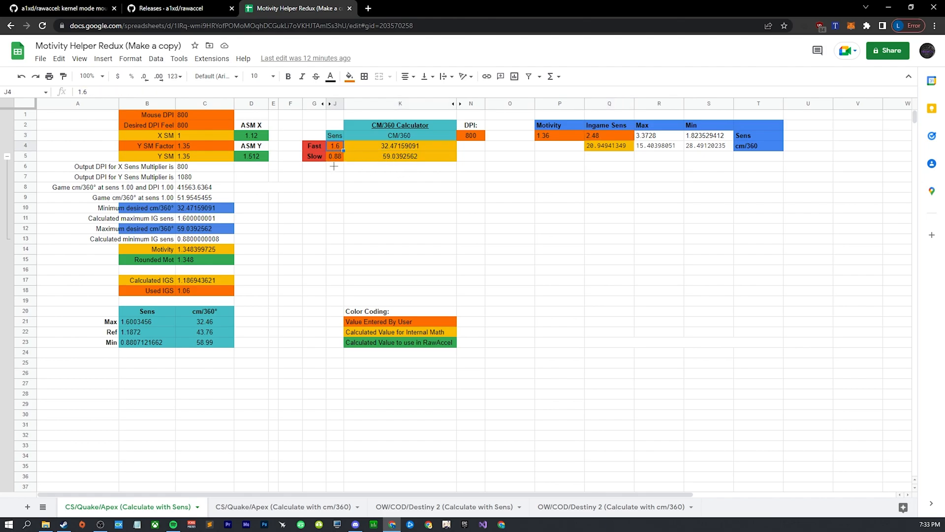
pyautogui.click(399, 156)
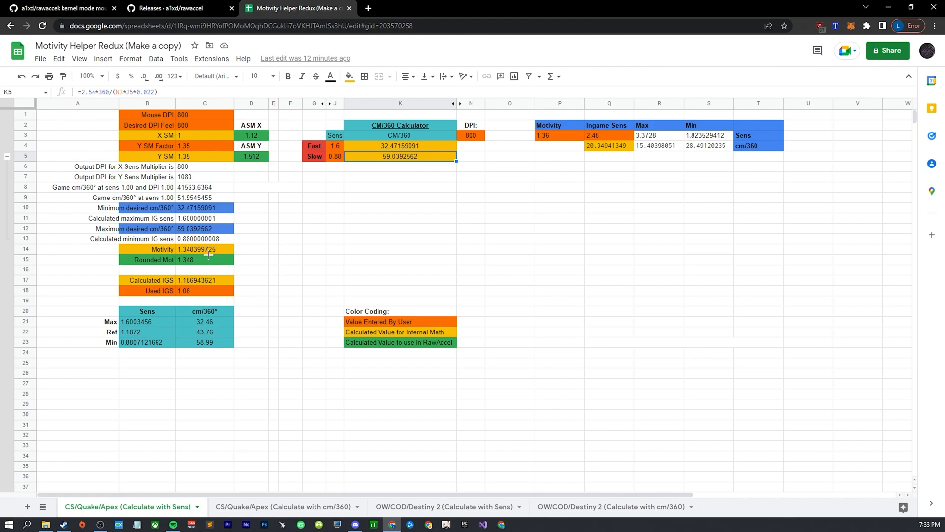
pyautogui.click(195, 260)
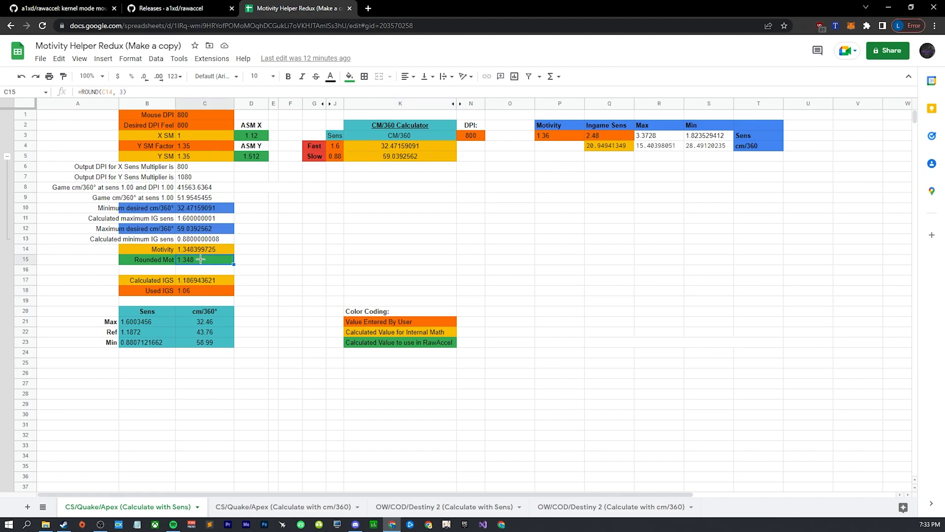
pyautogui.click(660, 332)
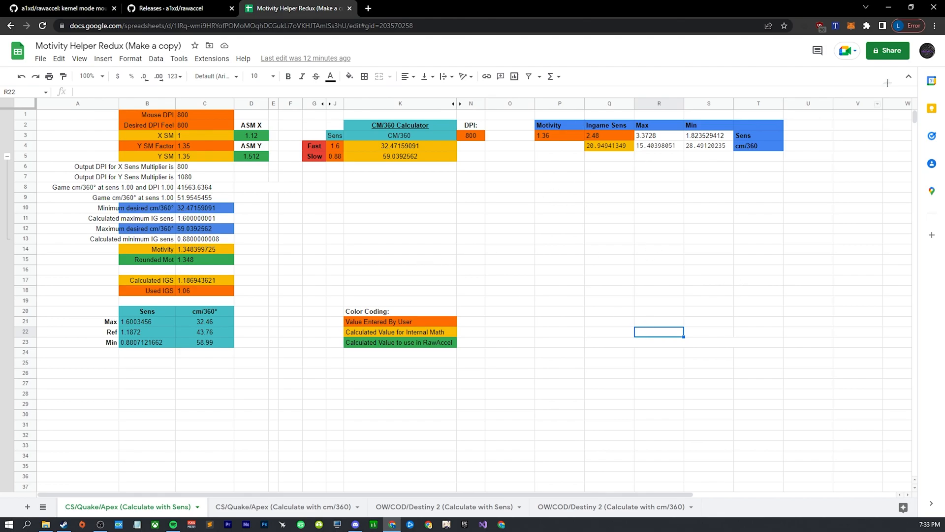
pyautogui.moveTo(819, 98)
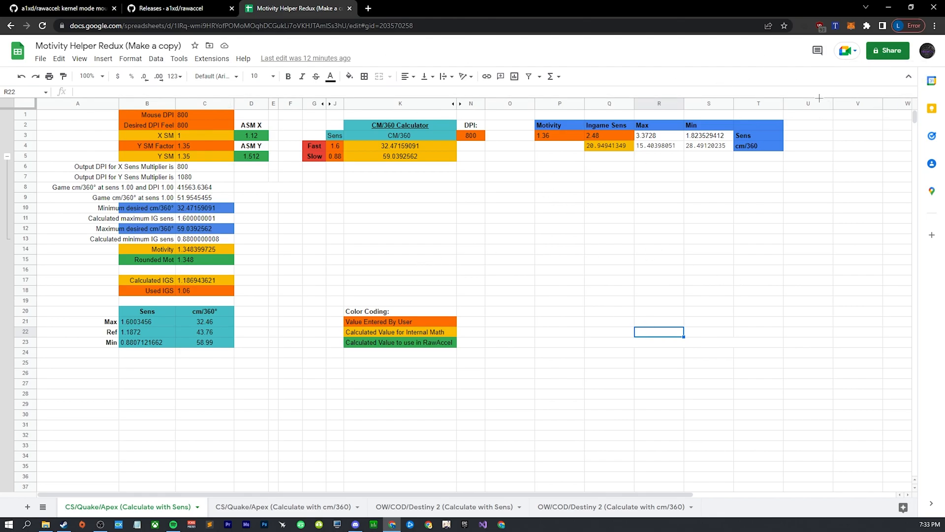
pyautogui.click(40, 58)
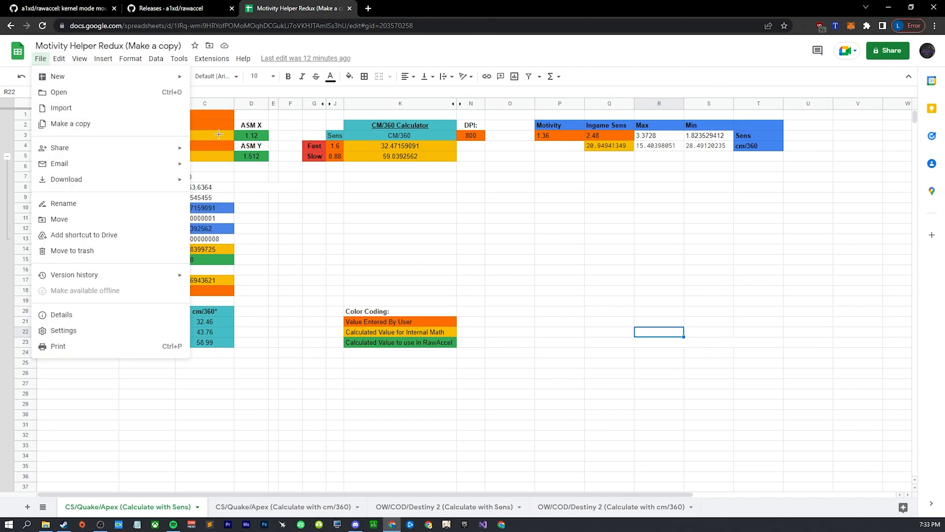
pyautogui.click(400, 218)
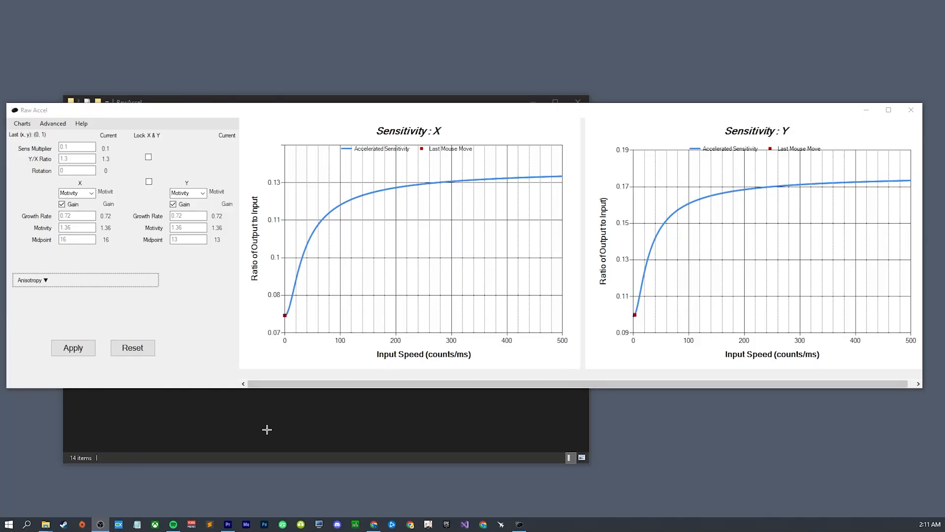
pyautogui.moveTo(258, 432)
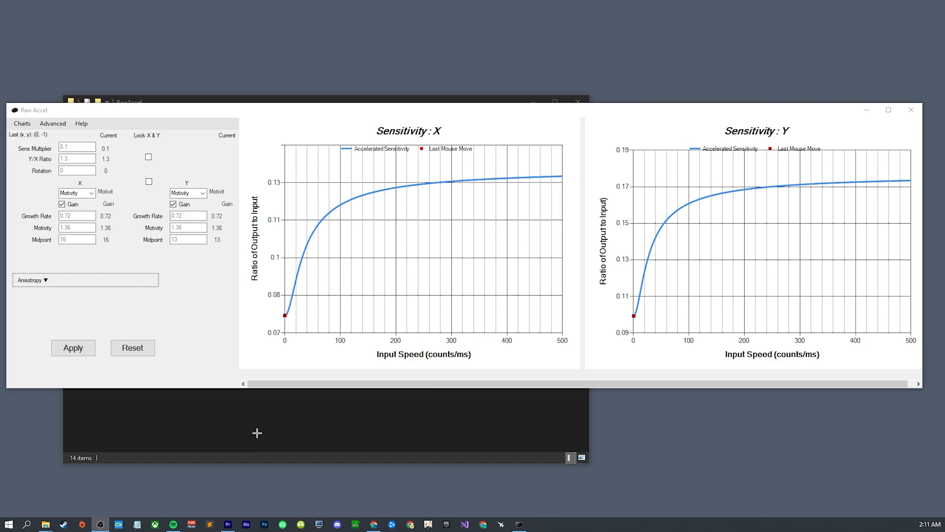
pyautogui.moveTo(396, 427)
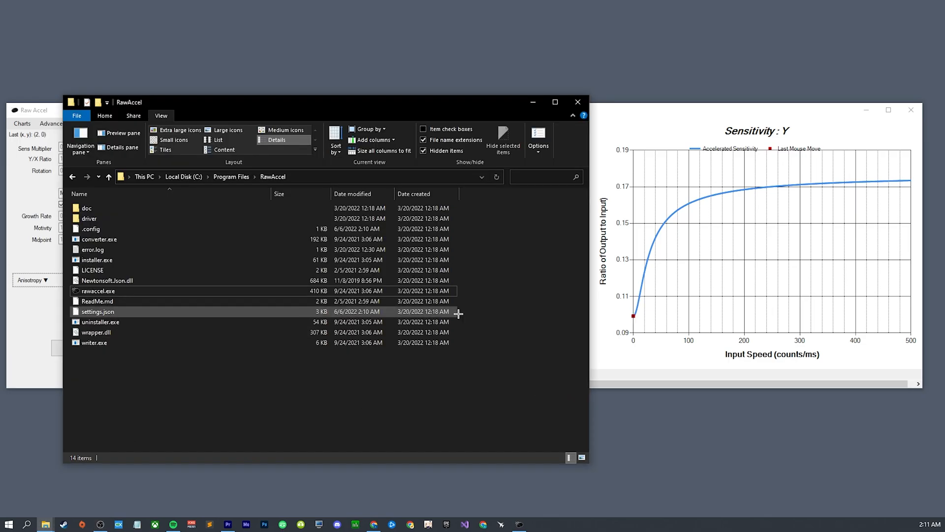
# Step: Create a folder named backup inside the RawAccel folder and select it
pyautogui.click(97, 311)
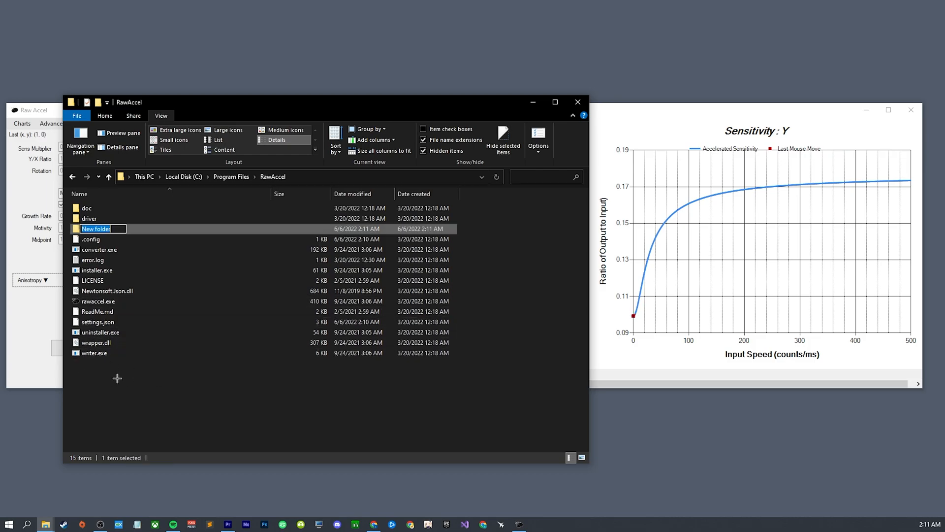
pyautogui.write('back')
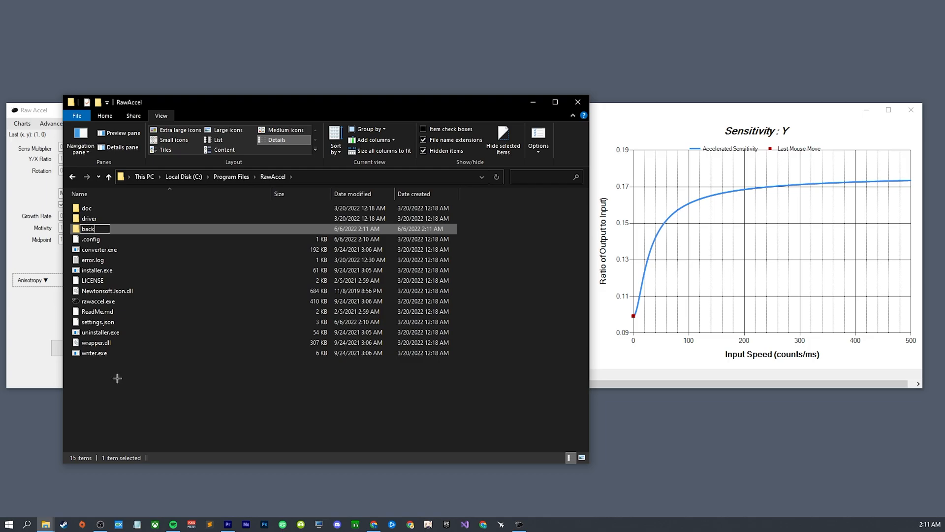
pyautogui.press('Return')
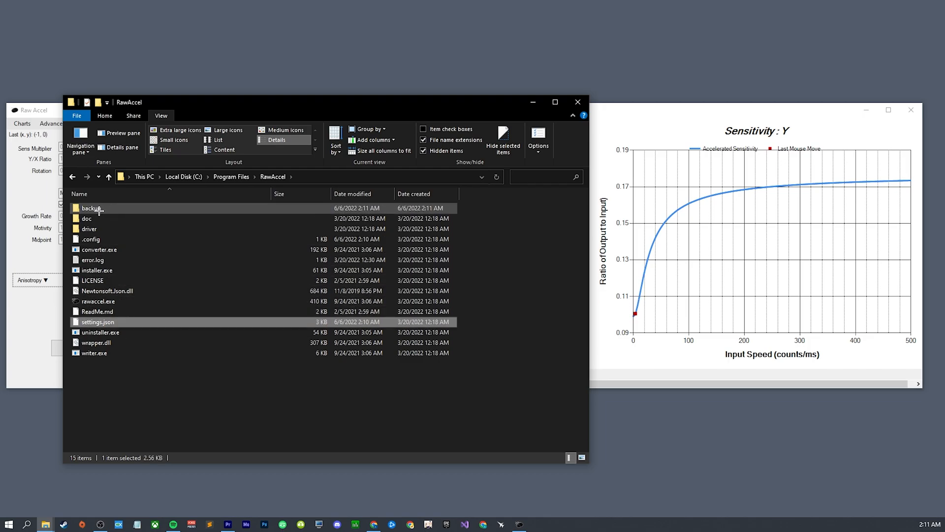
pyautogui.click(91, 207)
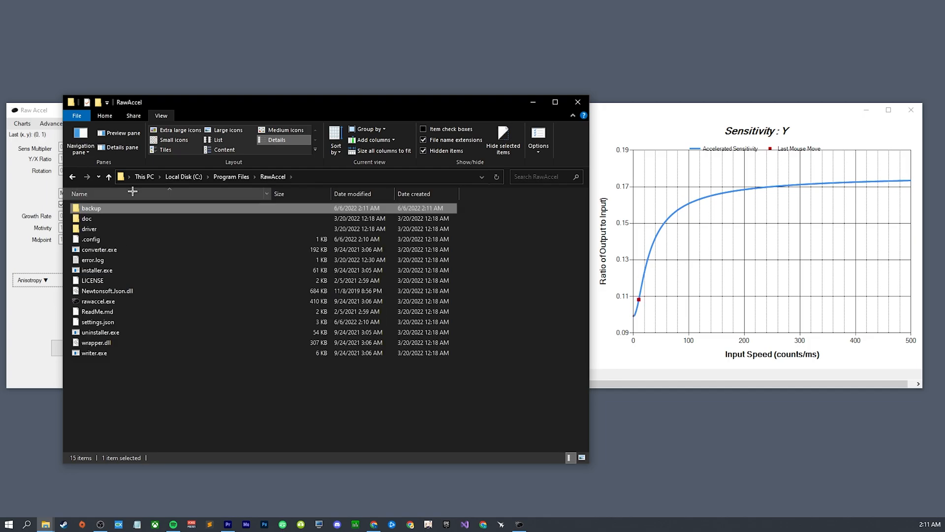
pyautogui.moveTo(577, 314)
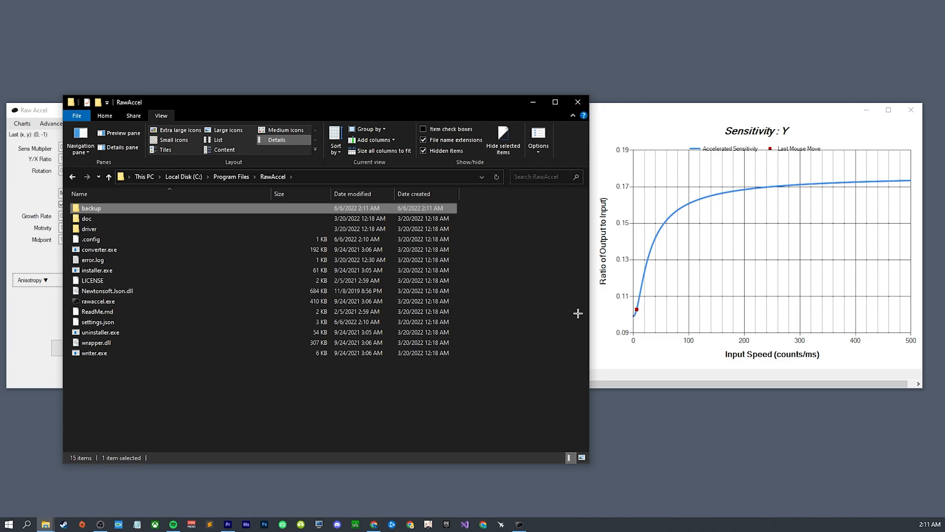
pyautogui.click(98, 322)
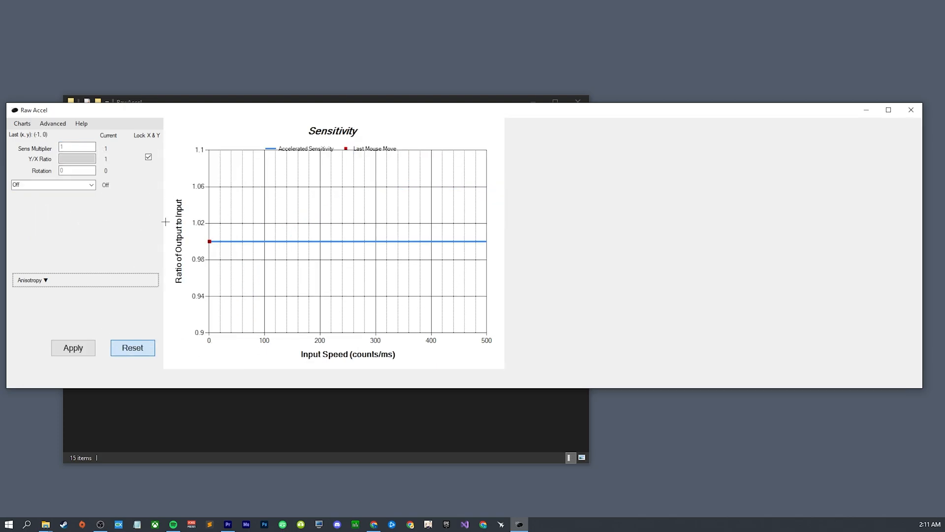
pyautogui.moveTo(211, 363)
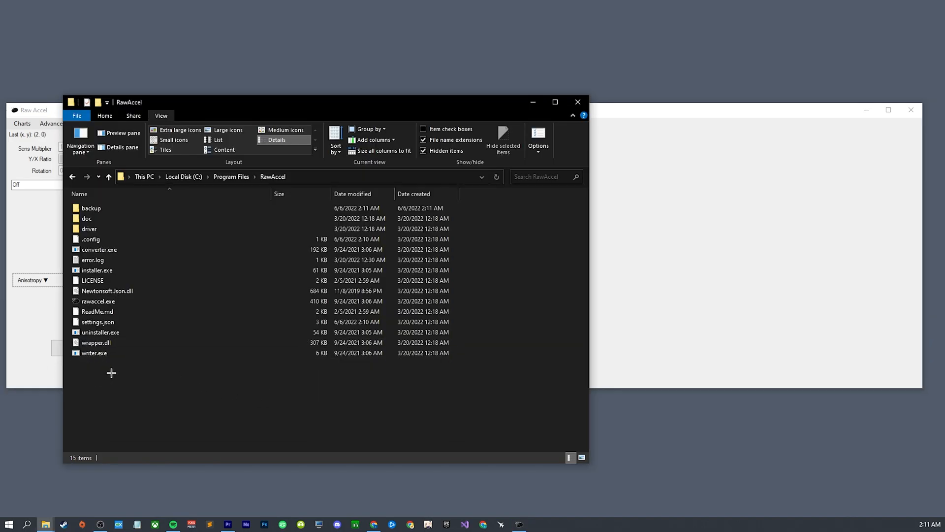
pyautogui.moveTo(180, 399)
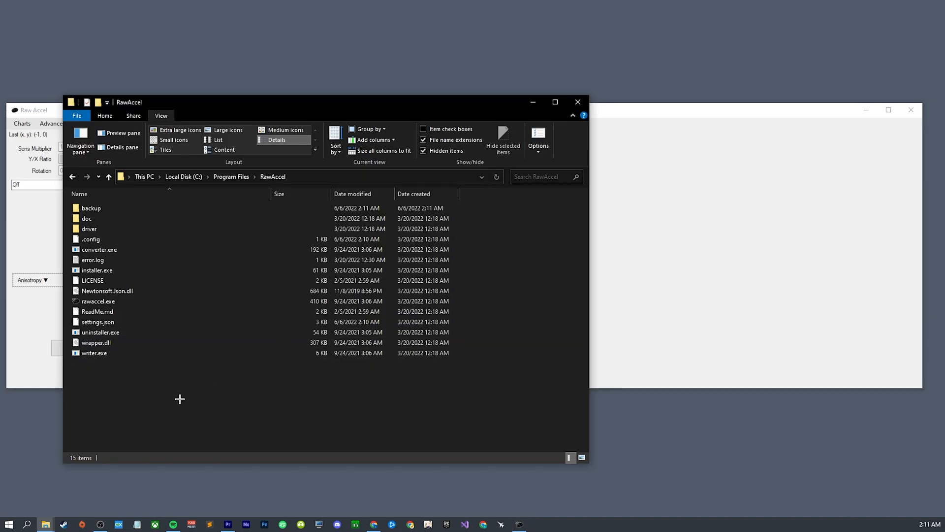
pyautogui.click(112, 353)
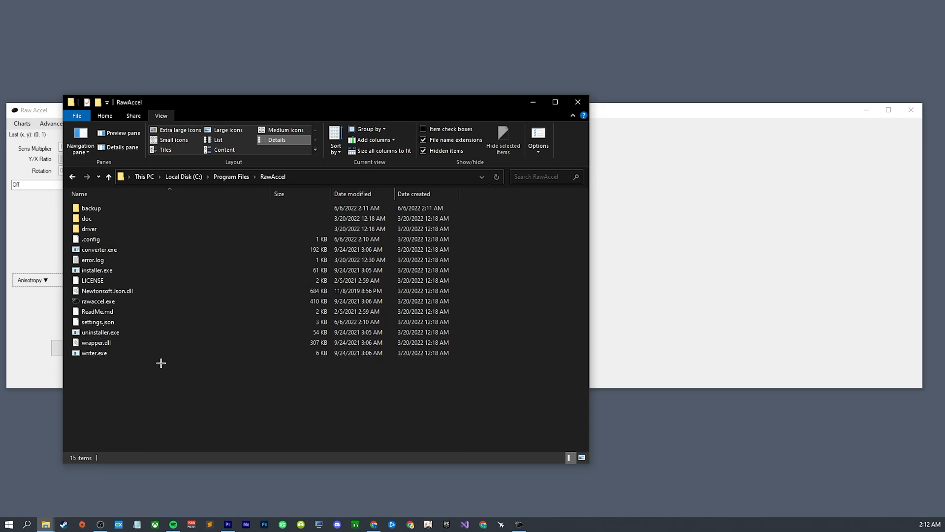
pyautogui.moveTo(118, 361)
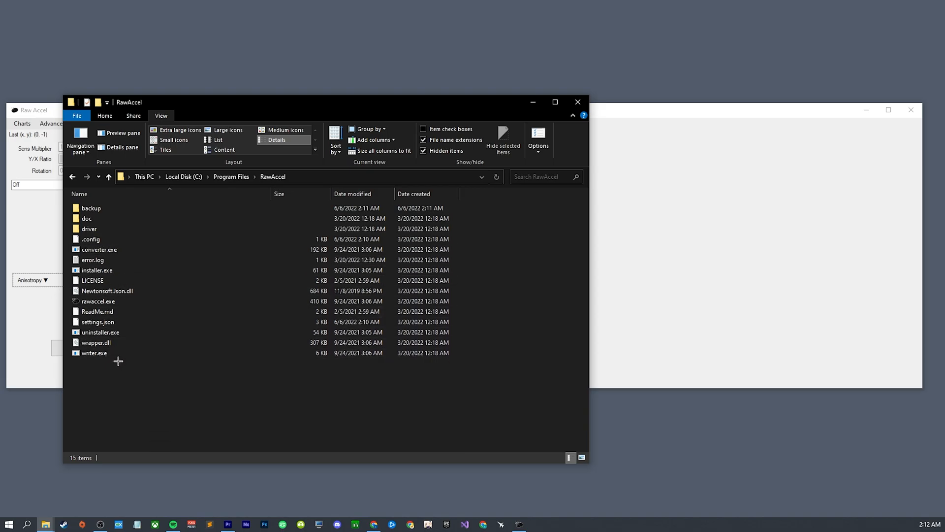
pyautogui.moveTo(115, 368)
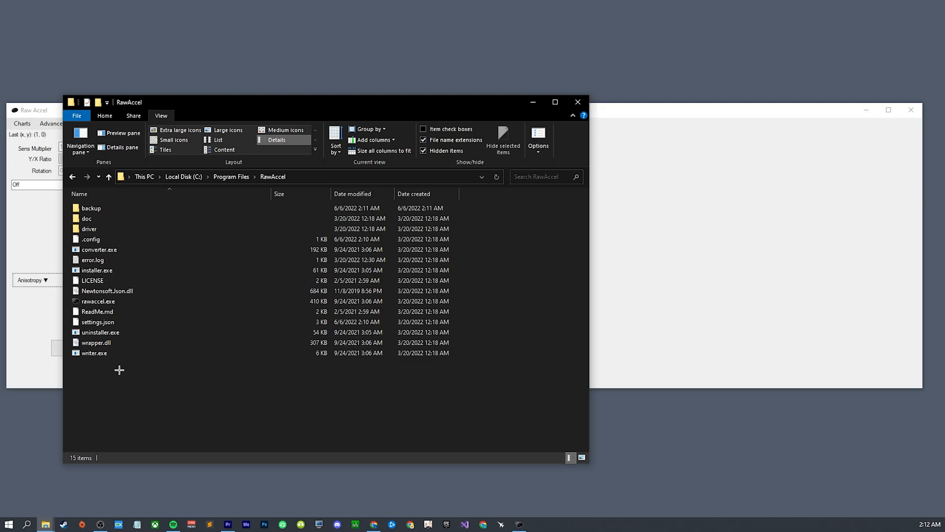
pyautogui.moveTo(430, 396)
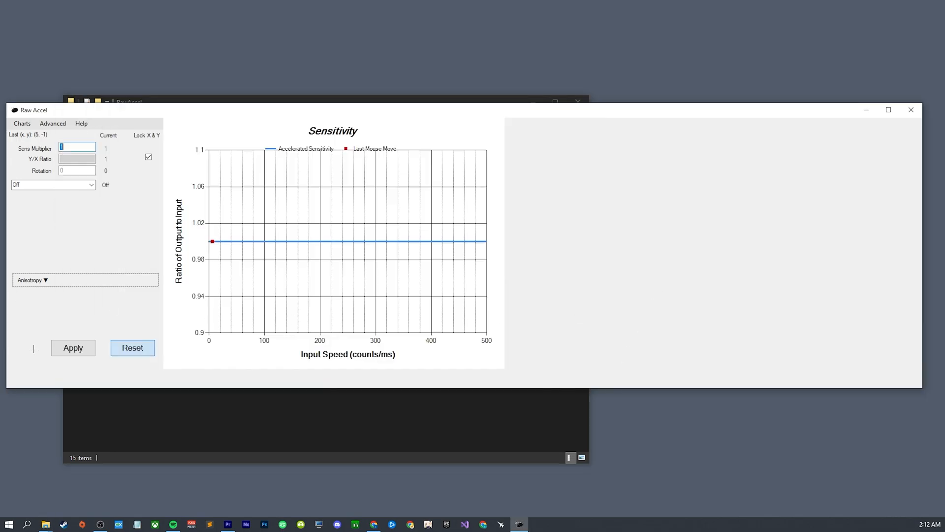
pyautogui.moveTo(421, 195)
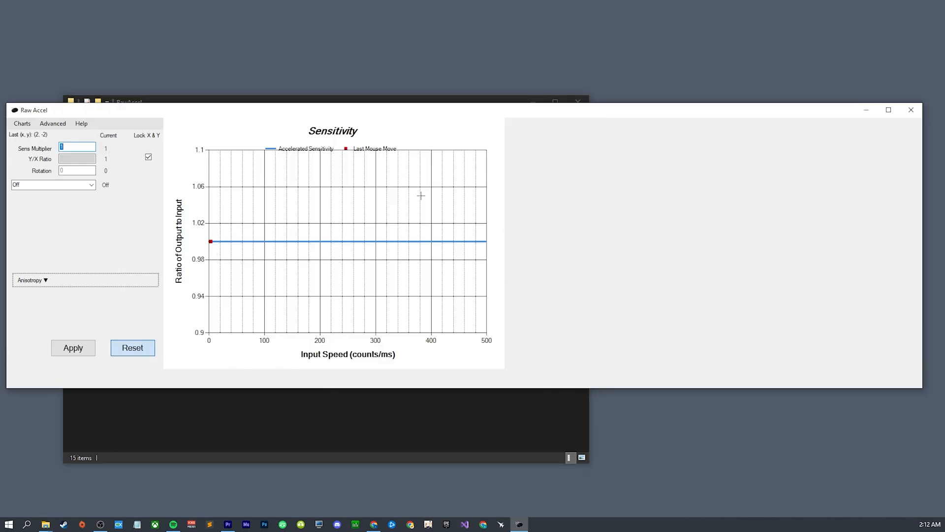
pyautogui.moveTo(362, 207)
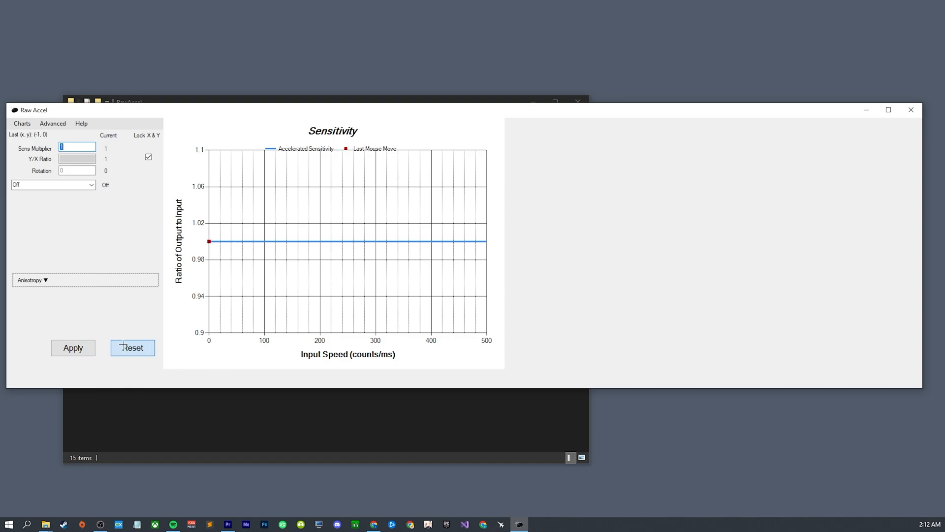
pyautogui.moveTo(70, 176)
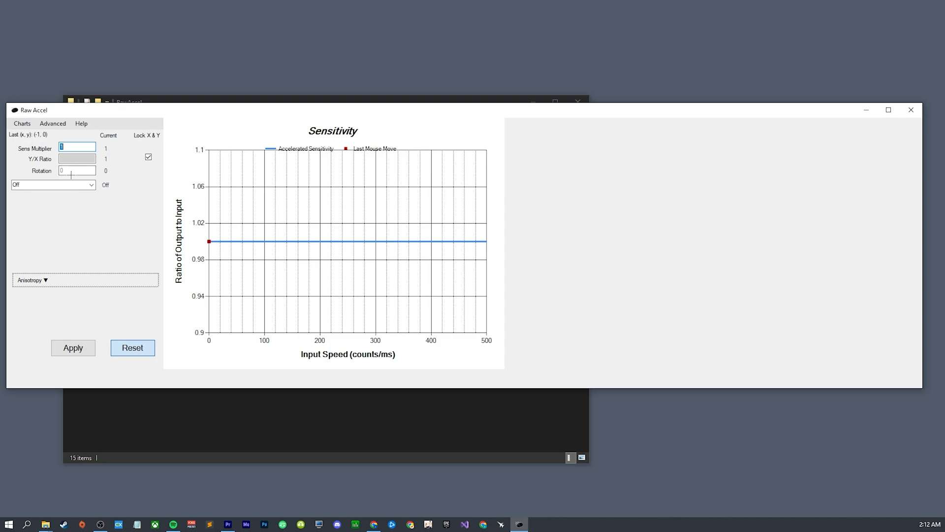
pyautogui.moveTo(78, 201)
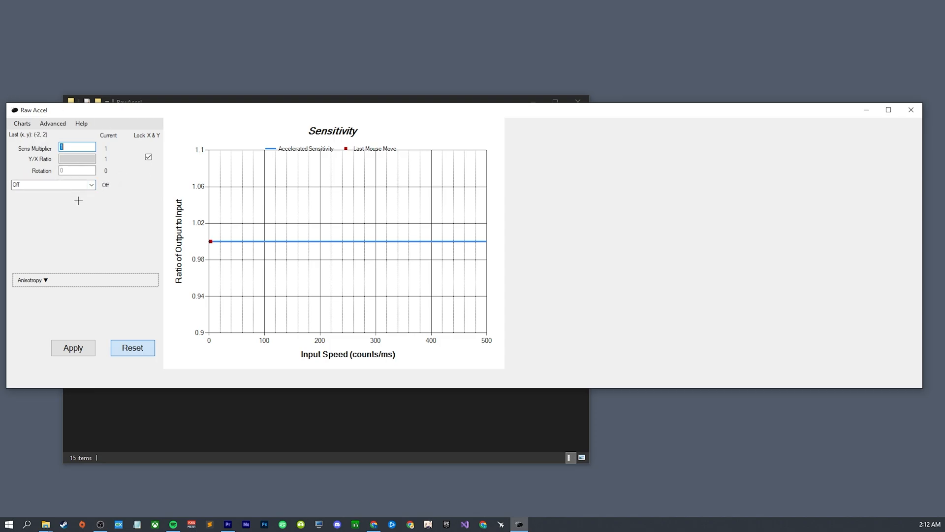
pyautogui.click(53, 185)
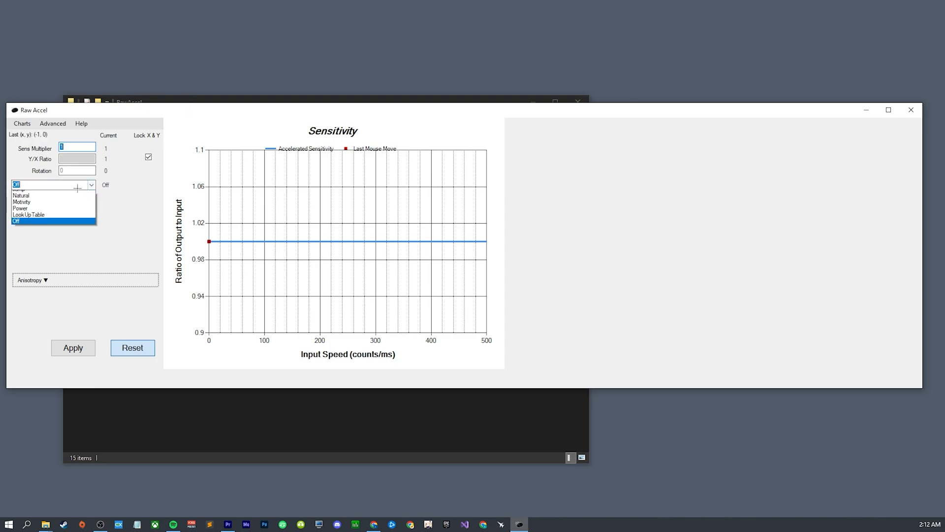
pyautogui.click(16, 221)
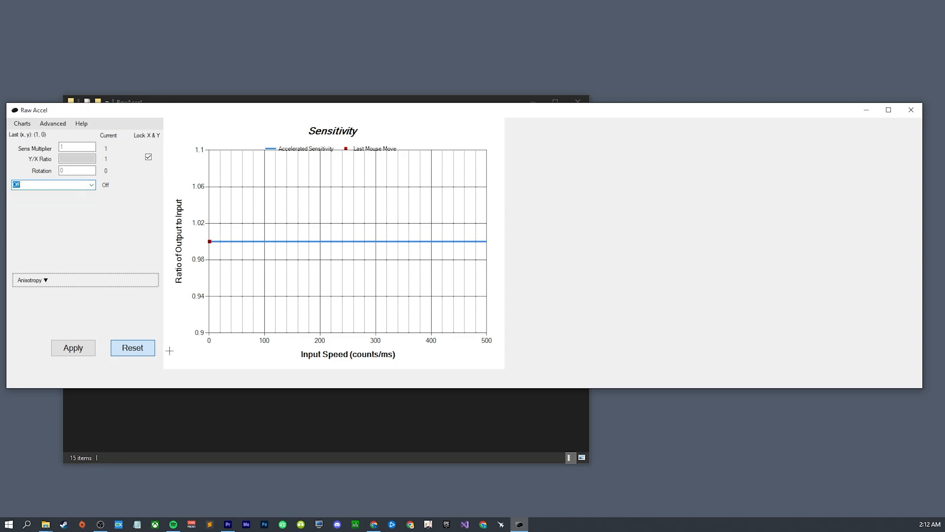